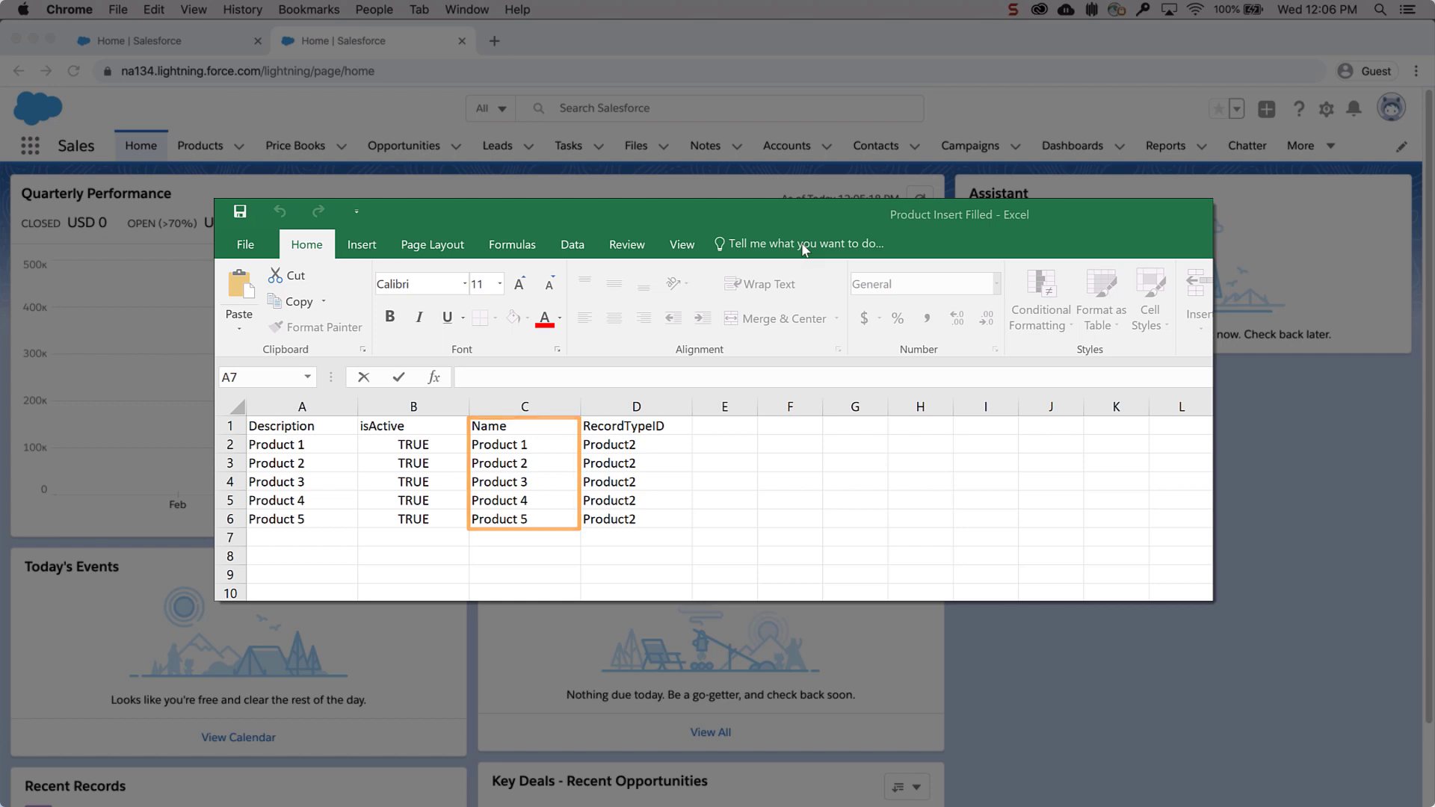
- Review the filled product insert sheet in Excel and put the Excel window away
left_click(300, 426)
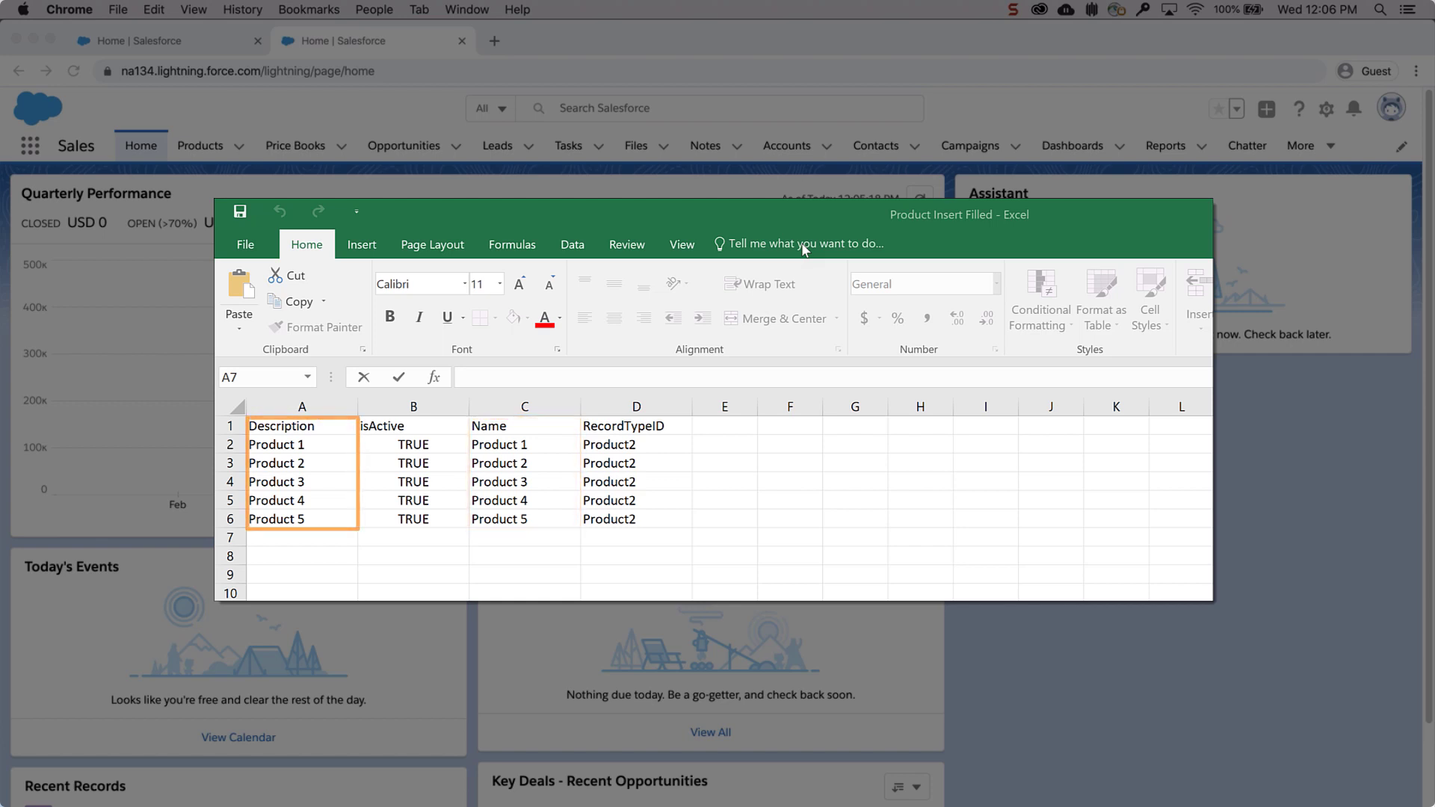
left_click(412, 444)
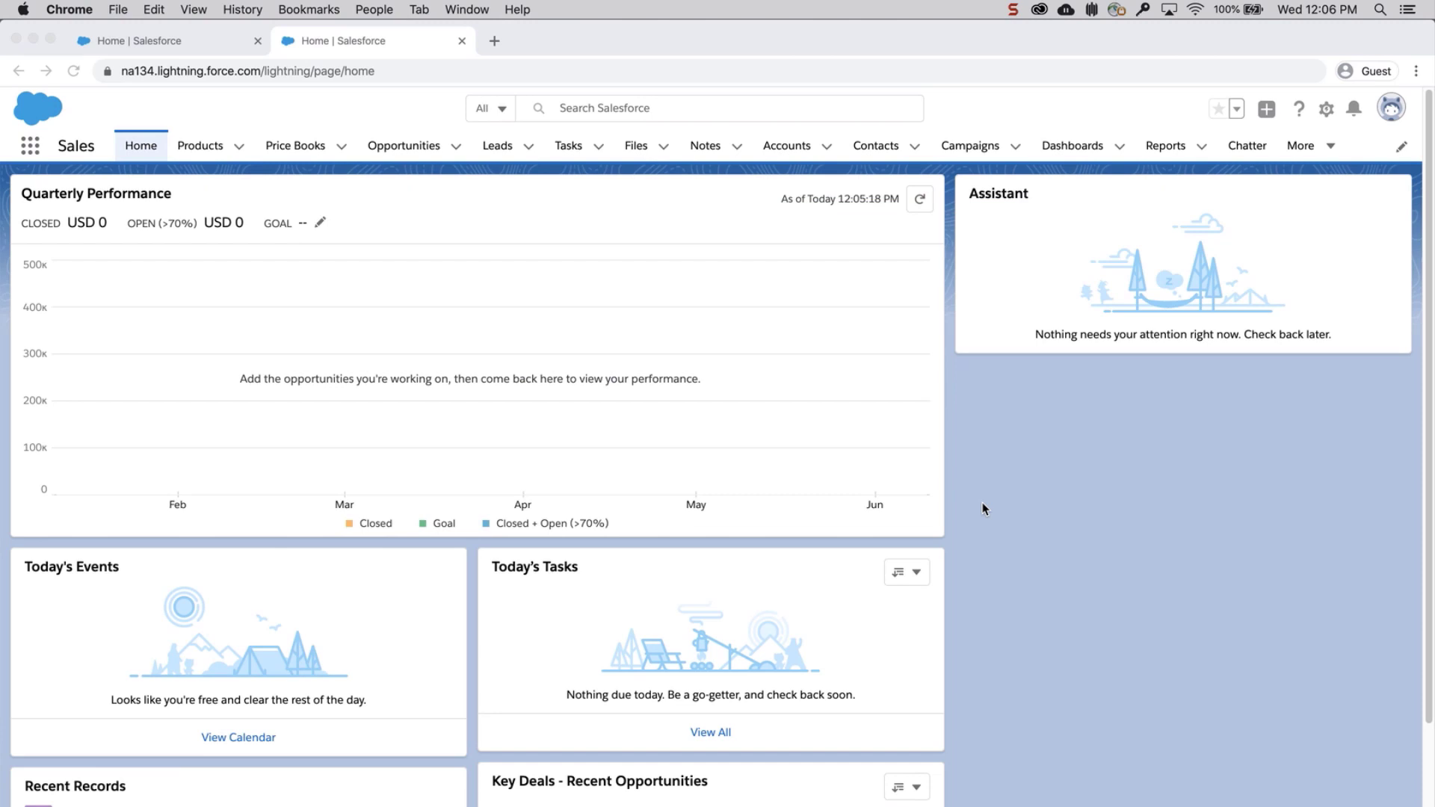
mouse_move(1220, 266)
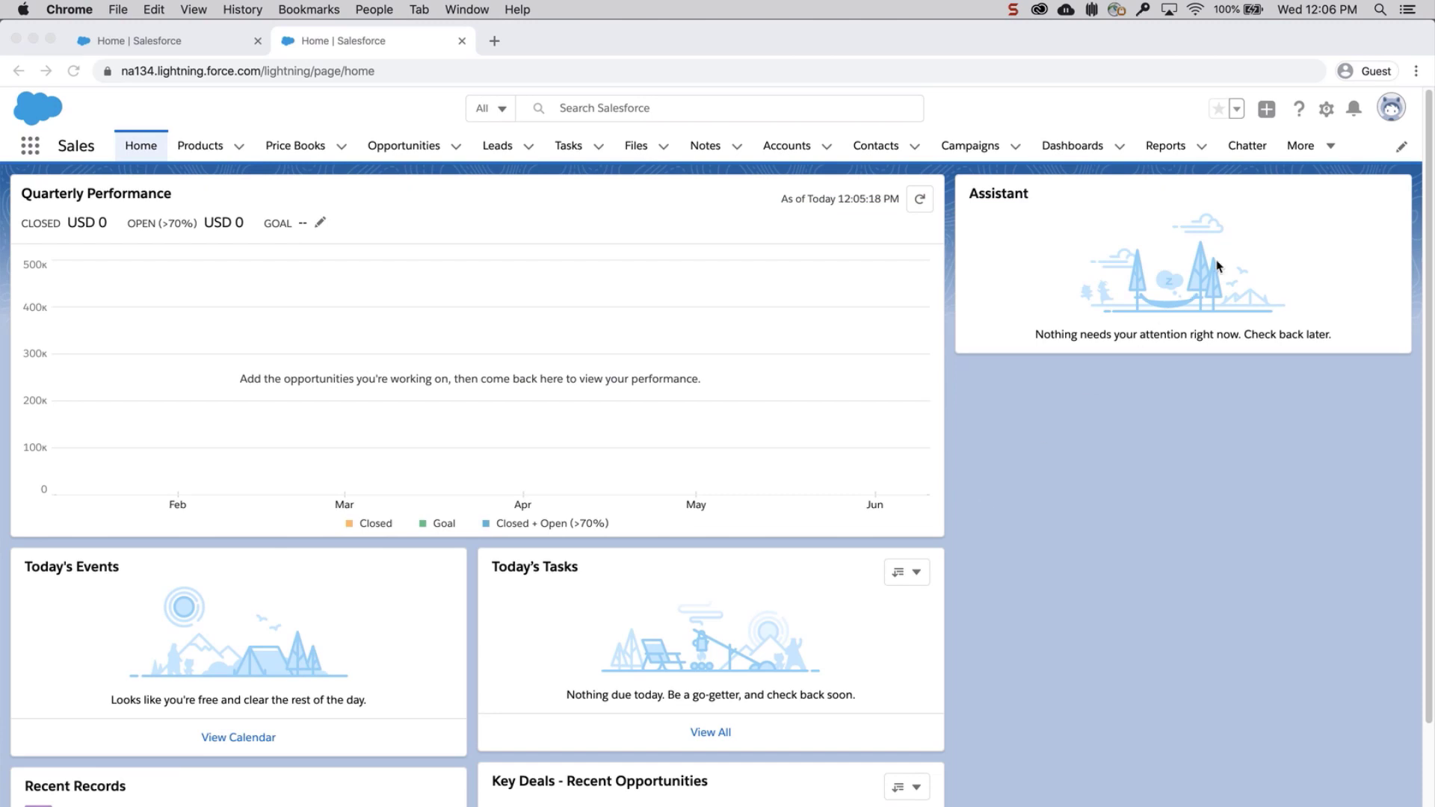
- Go to Setup and reach Object Manager via Quick Find 'object manager'
left_click(1326, 108)
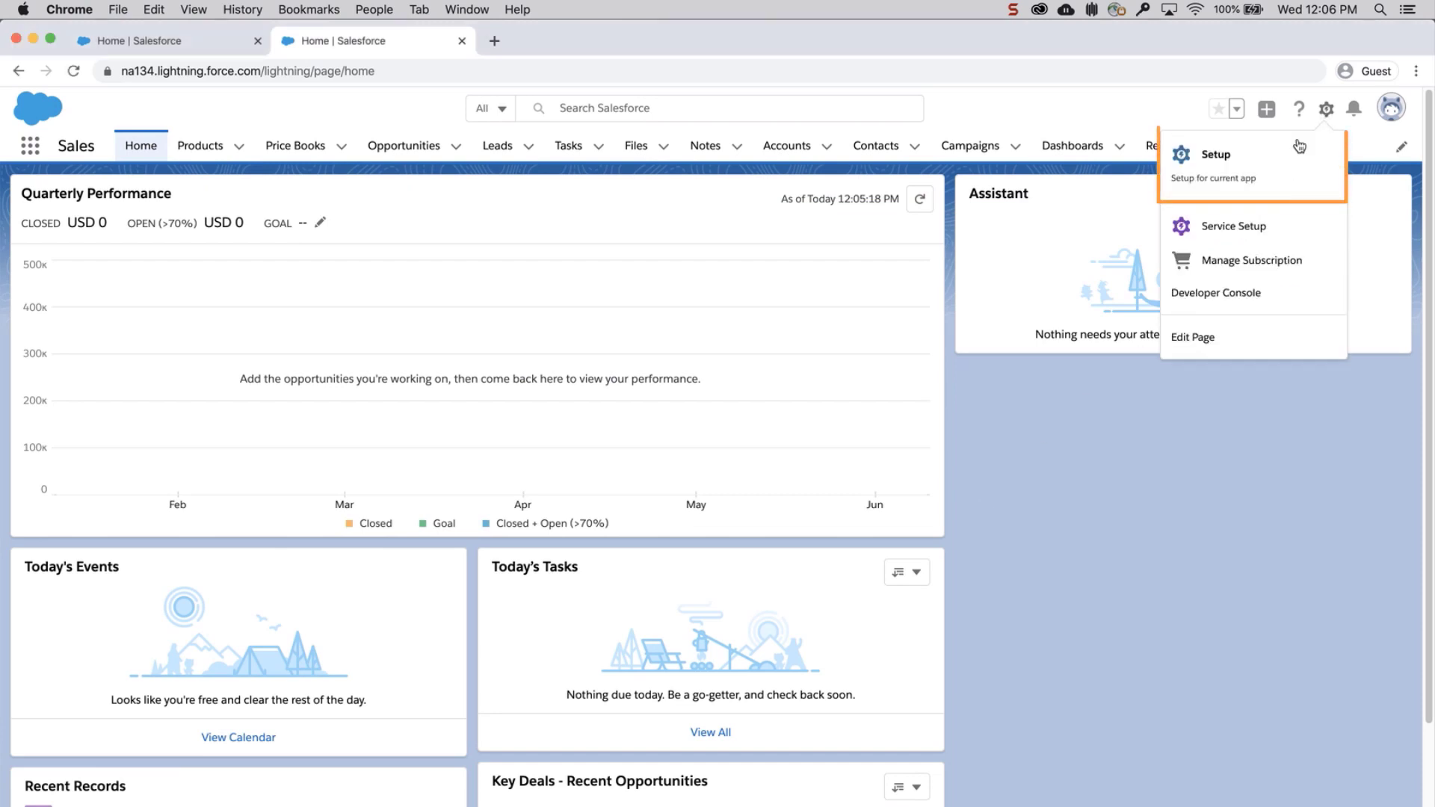
left_click(1216, 154)
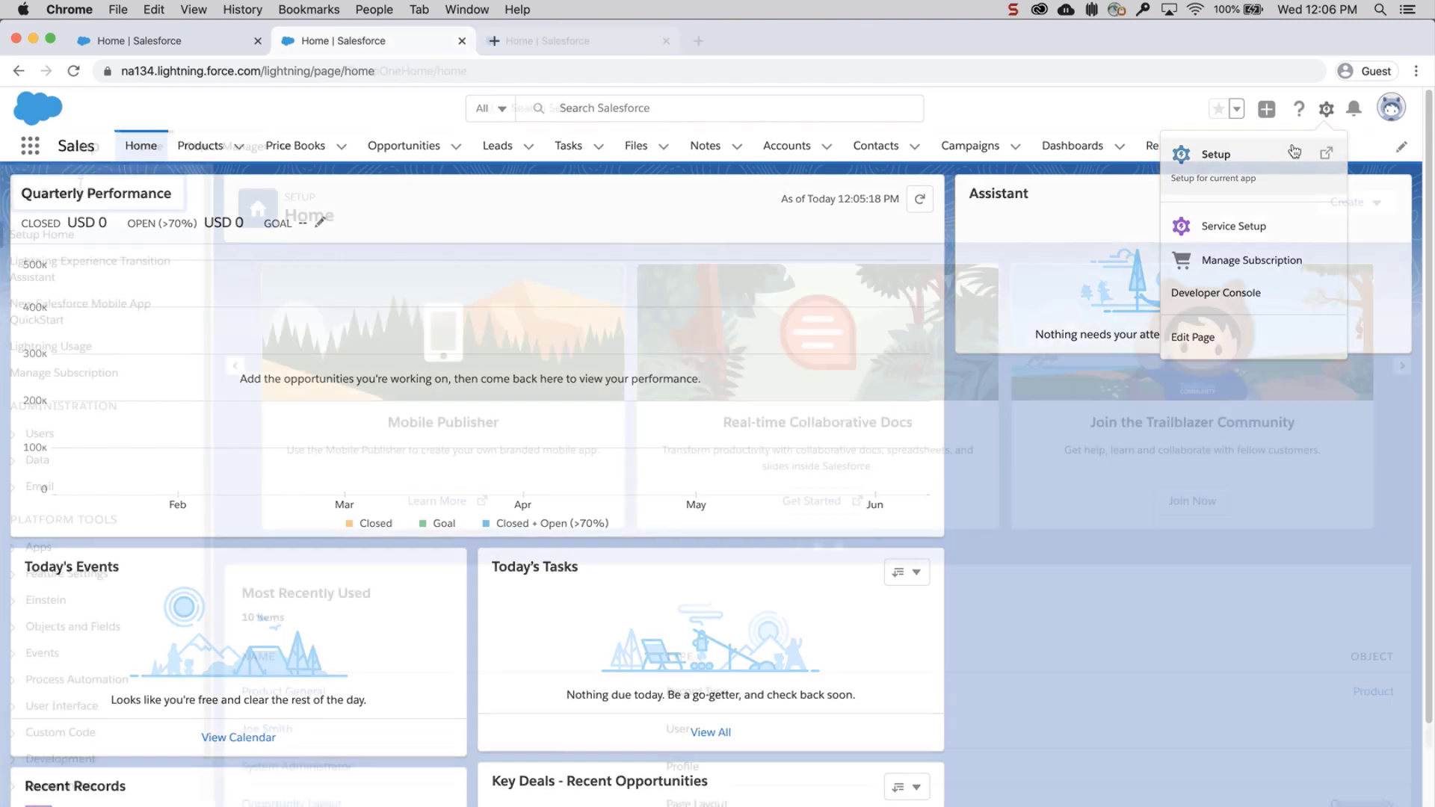
left_click(1217, 152)
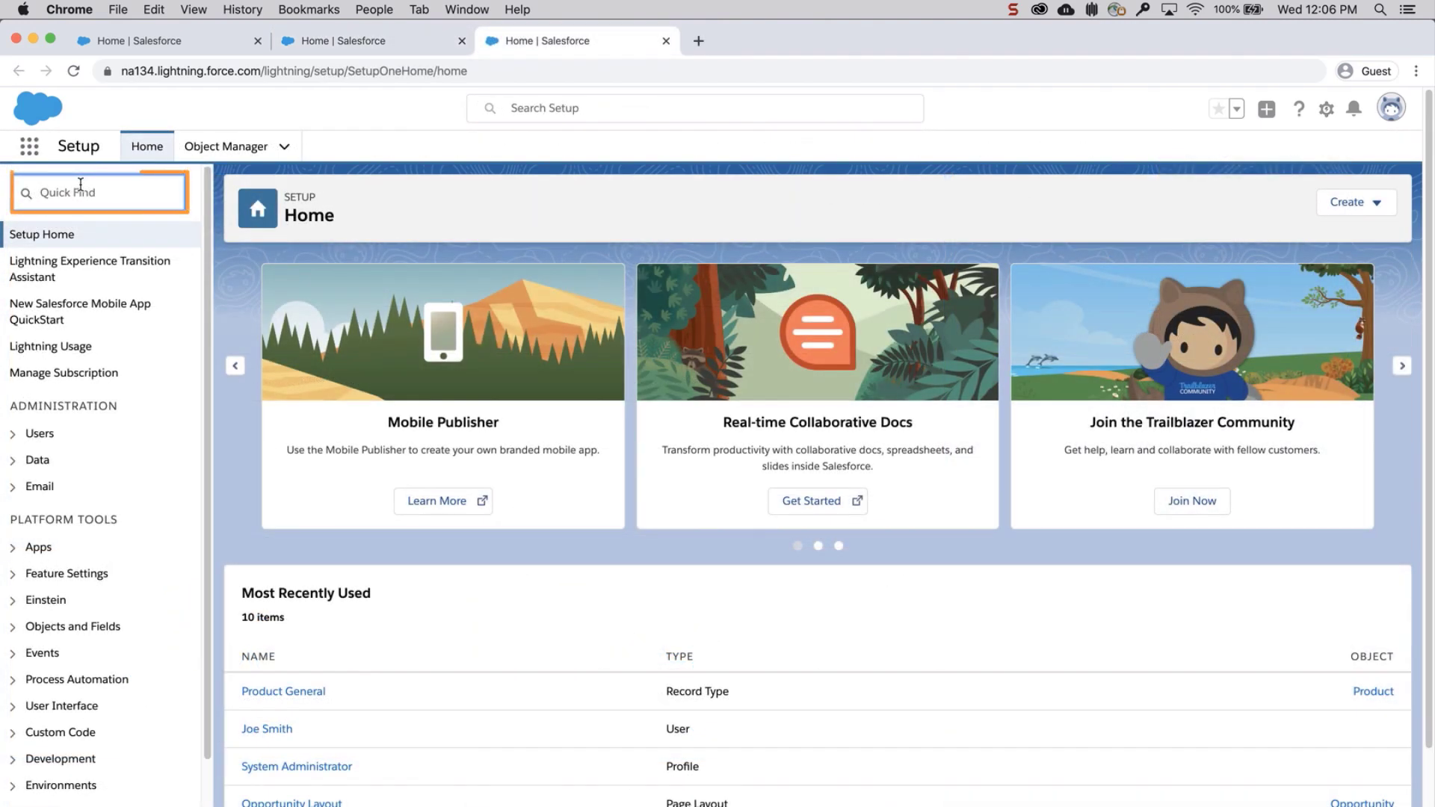
type("object manager")
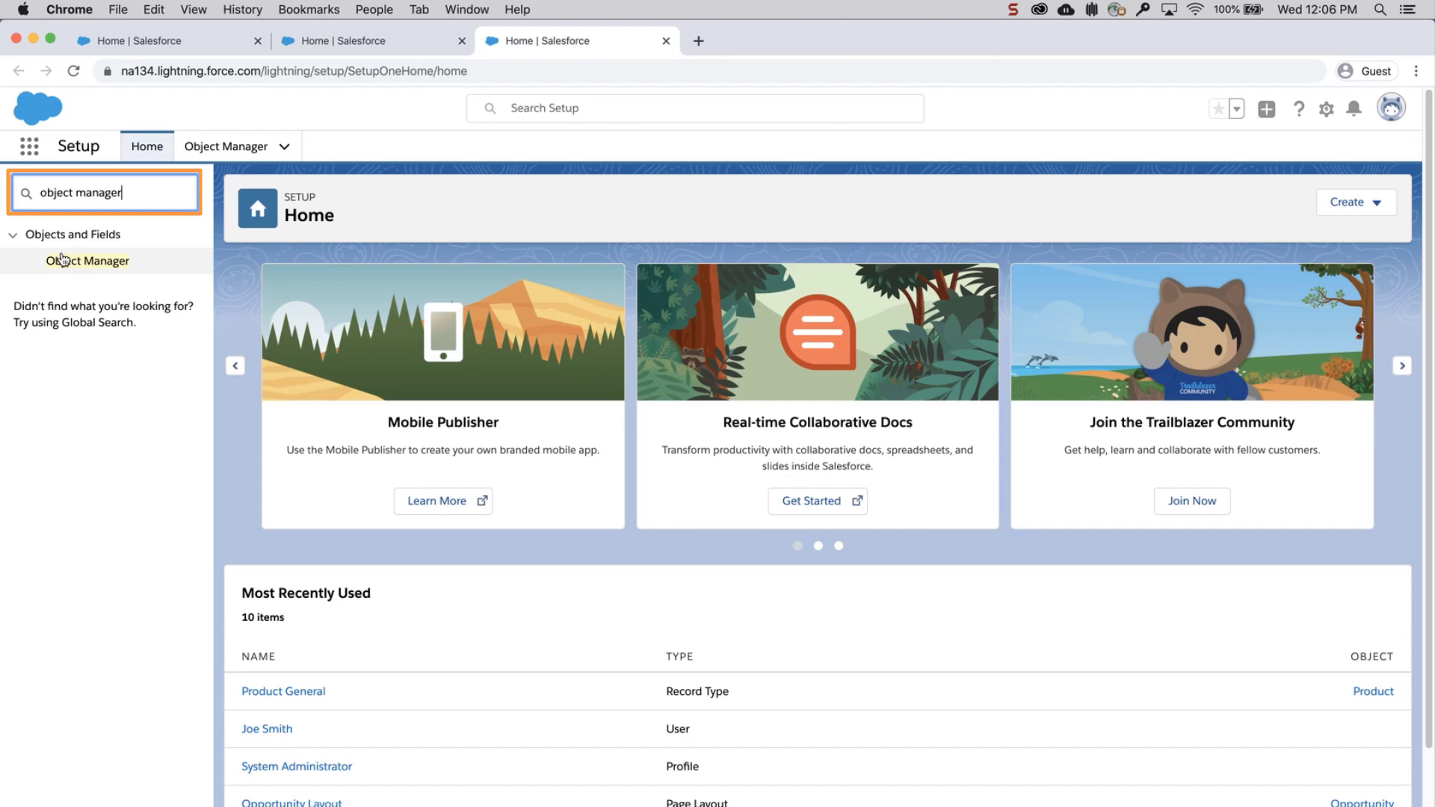
left_click(87, 260)
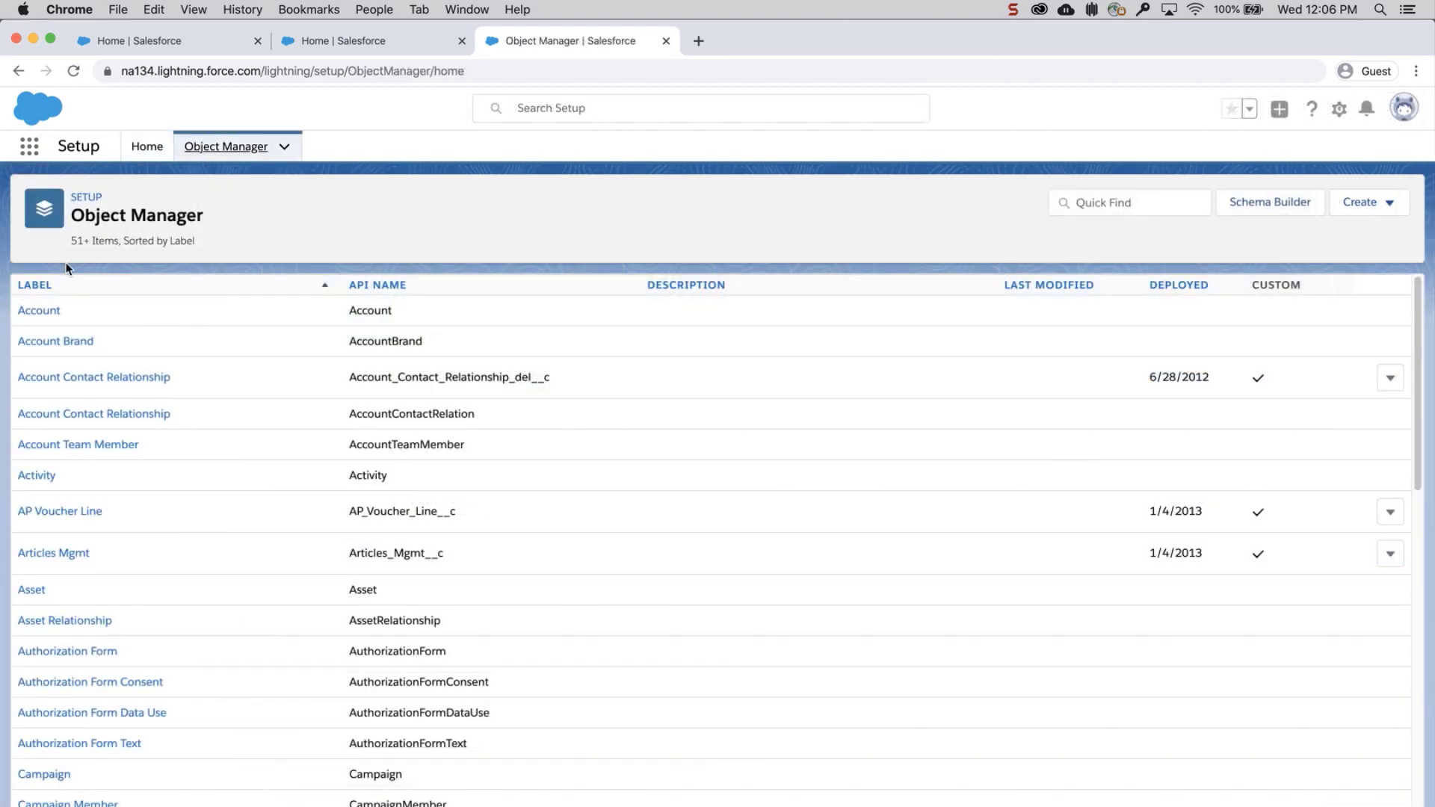
- Open the Product object's Record Types and the Product General record type
scroll("down", 3)
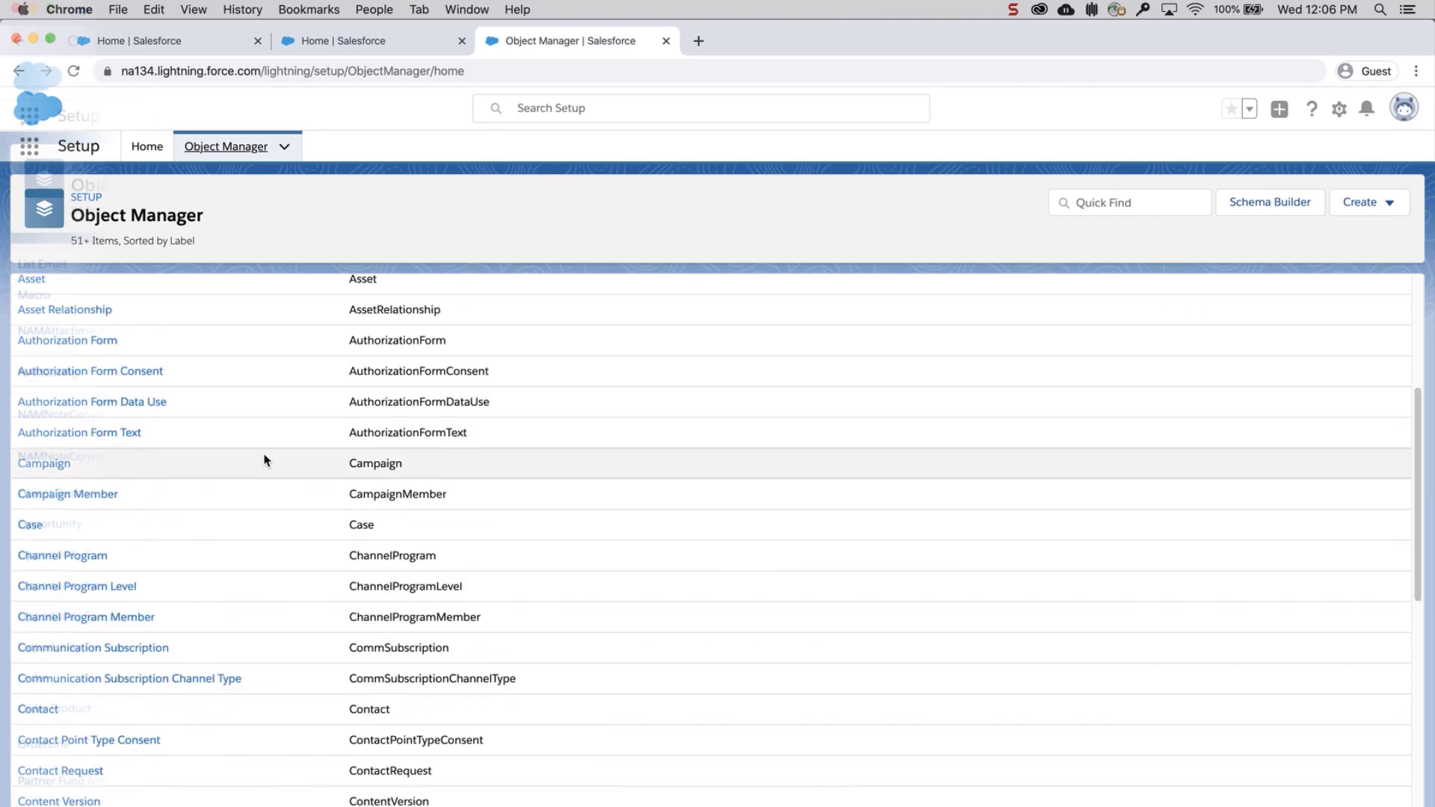
scroll("down", 3)
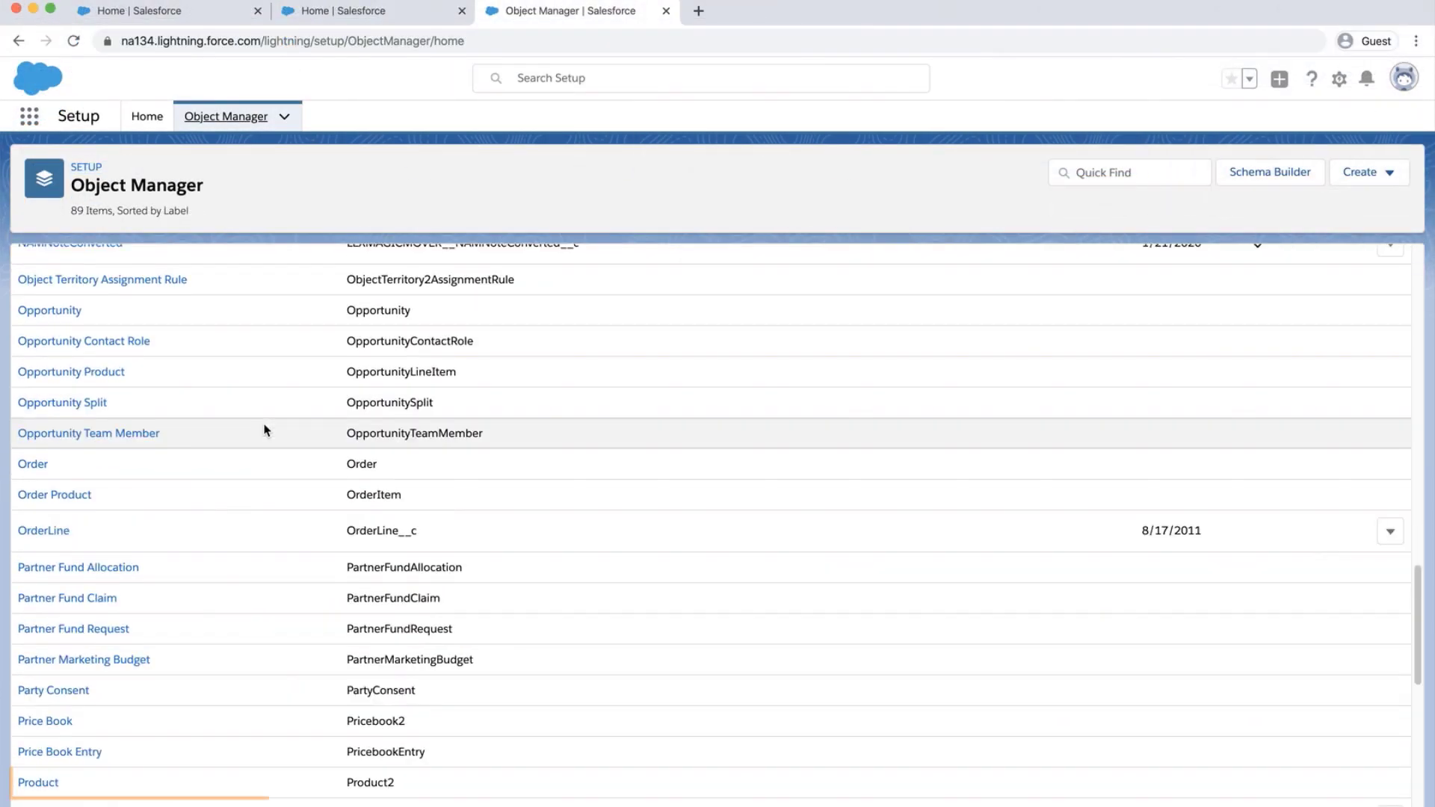
left_click(38, 782)
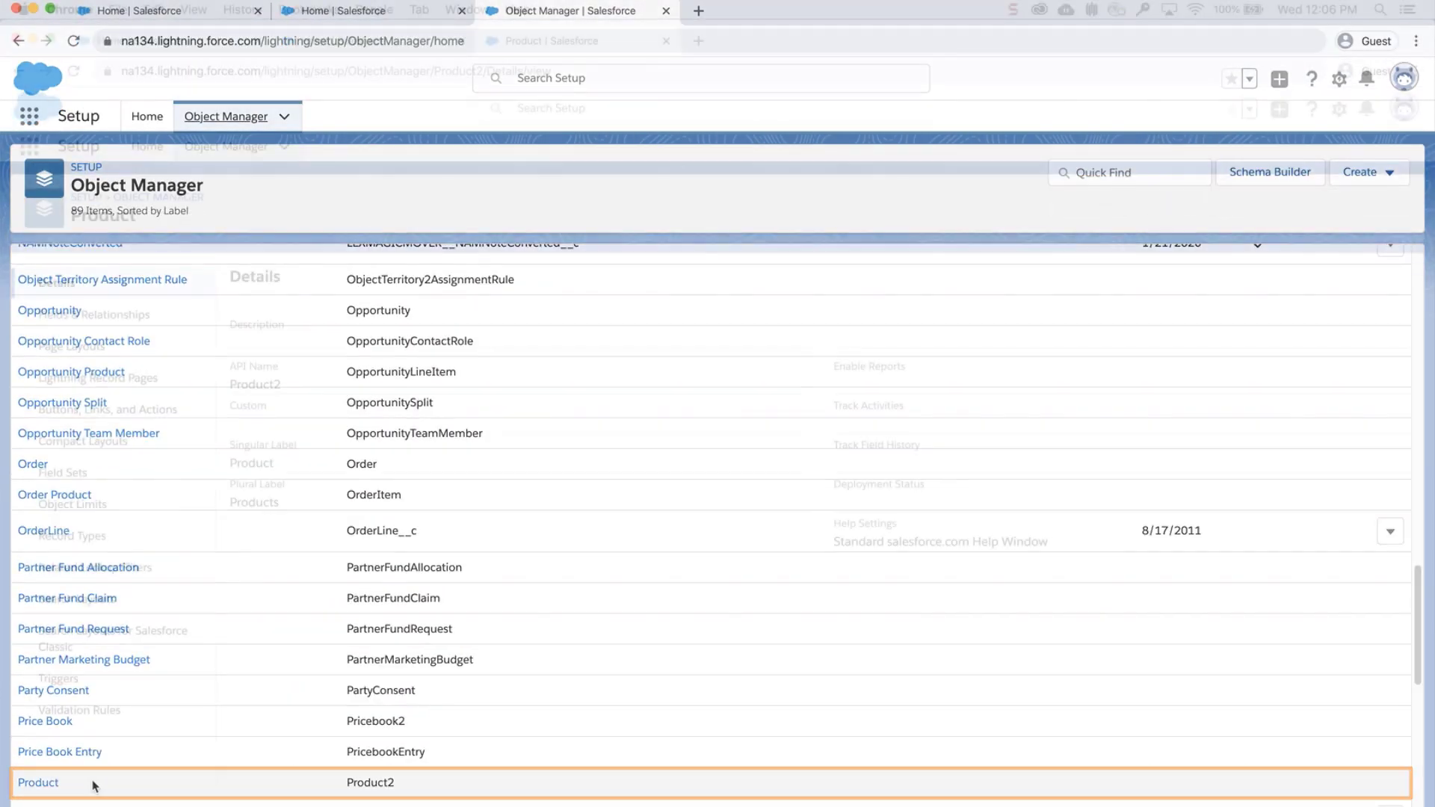
left_click(39, 782)
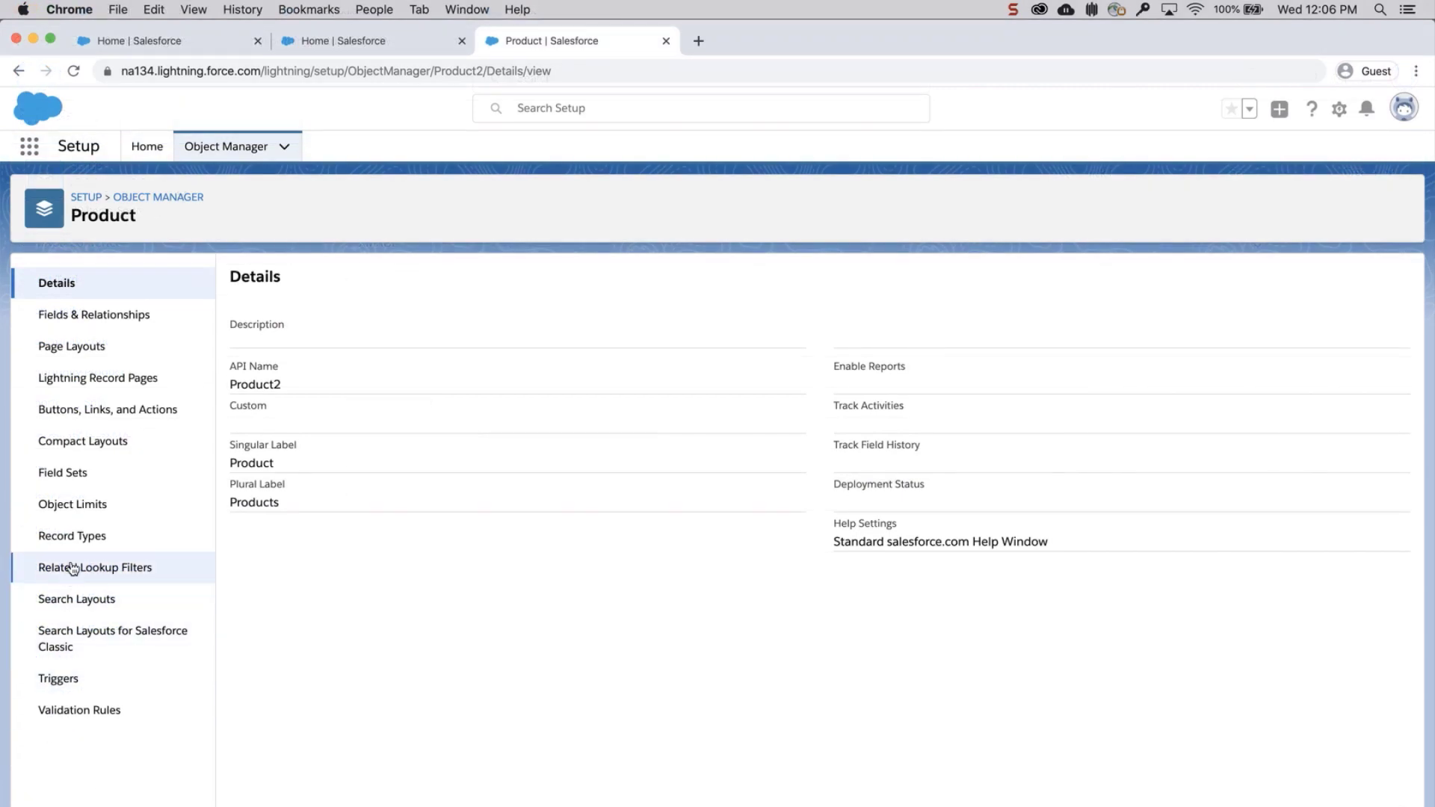
left_click(72, 535)
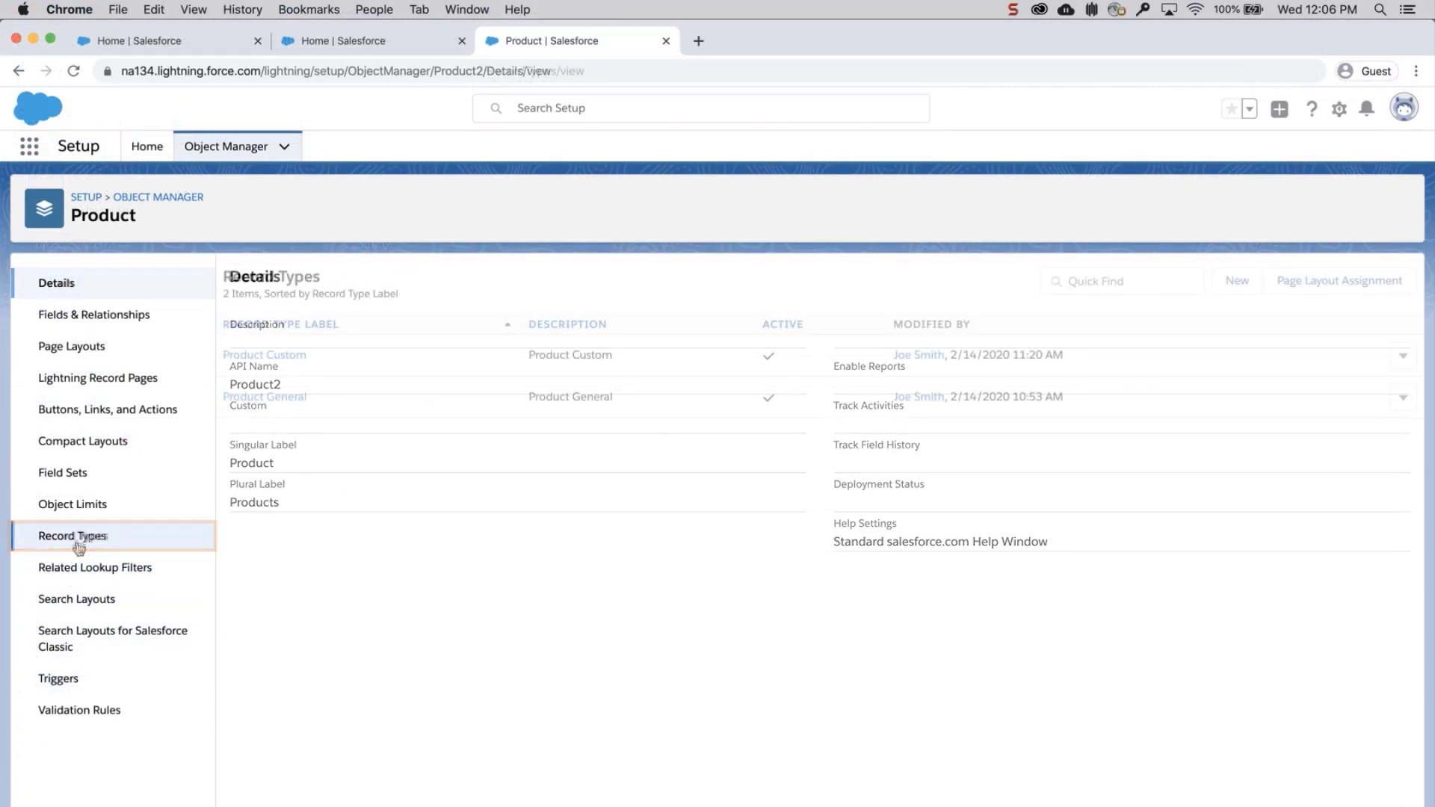
left_click(73, 535)
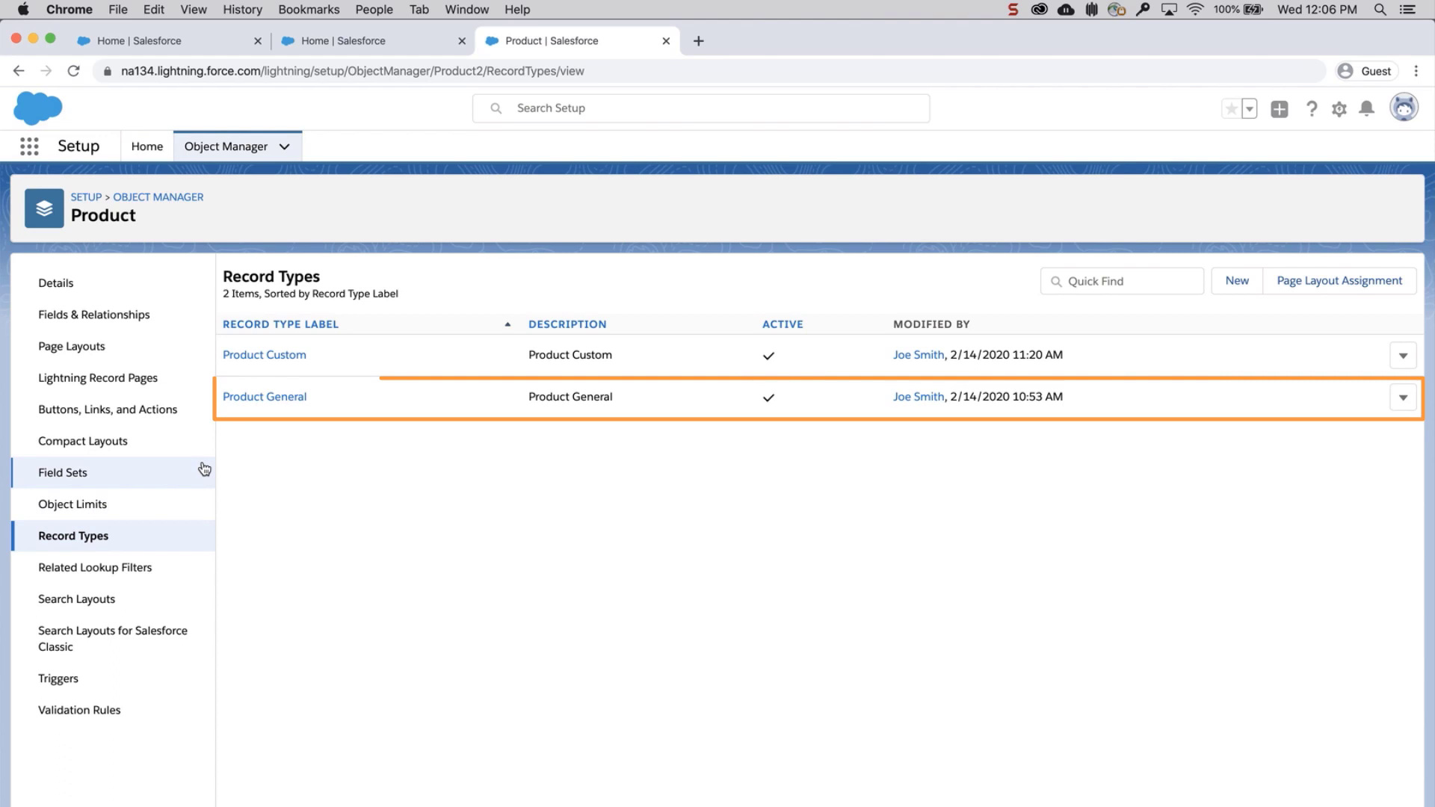
mouse_move(265, 396)
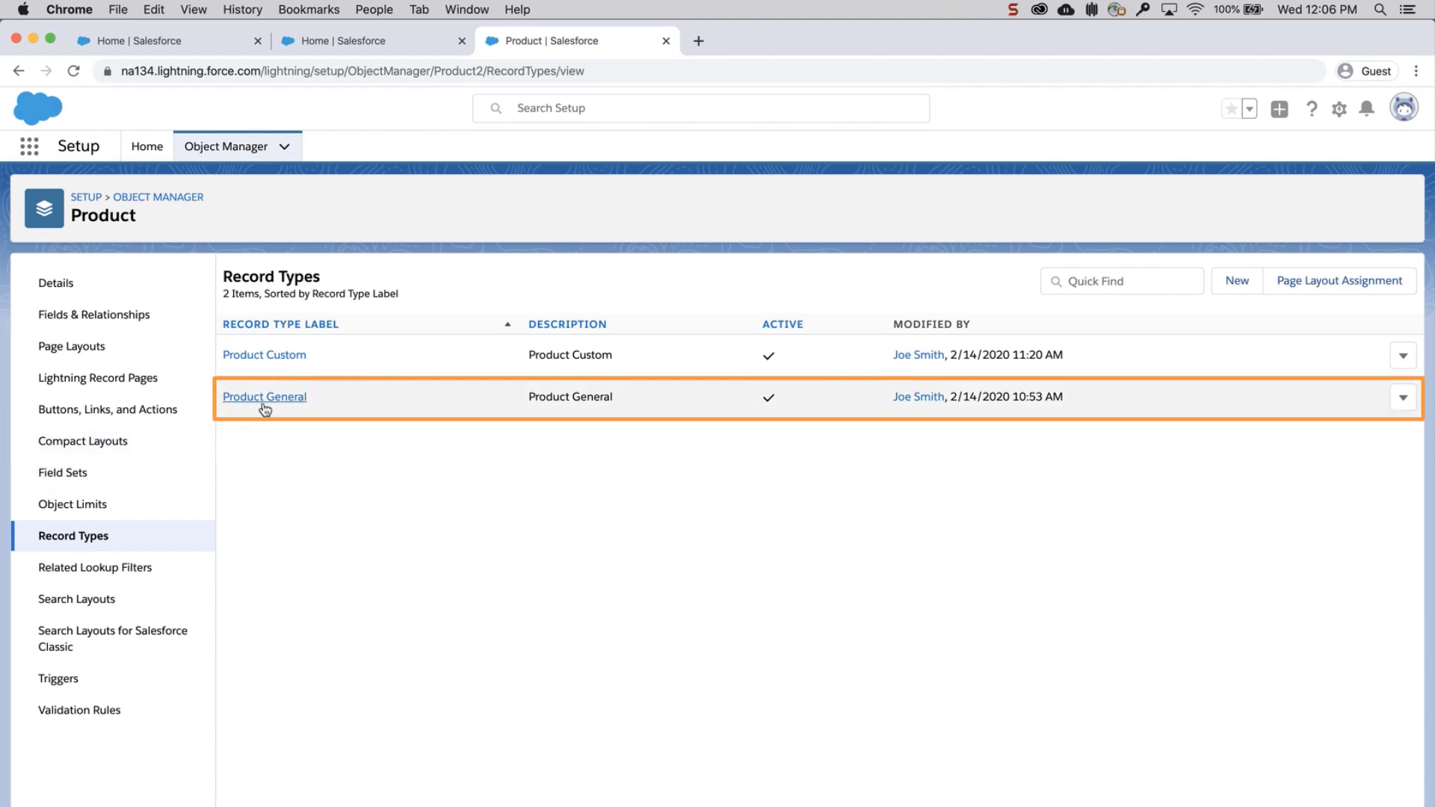
left_click(265, 396)
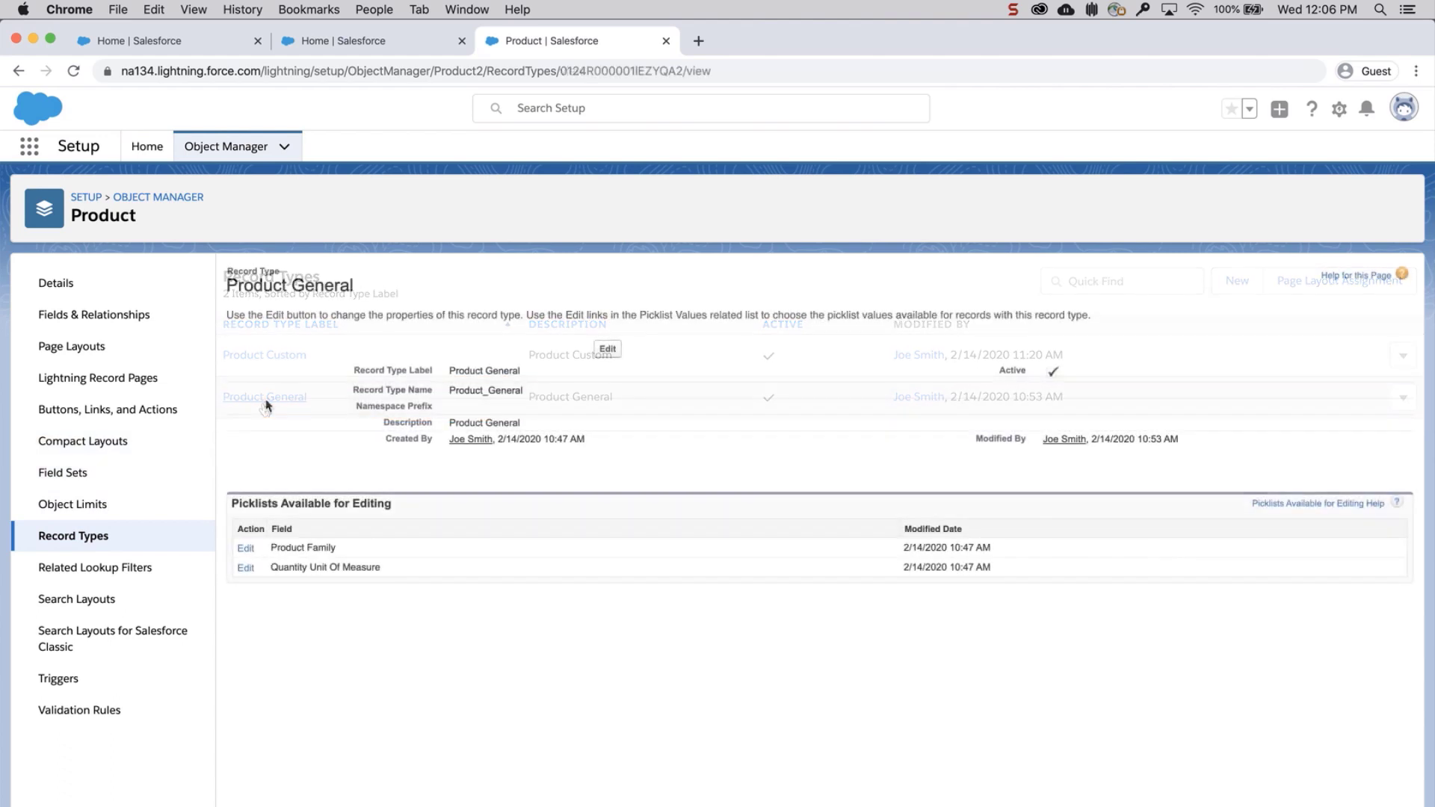
- Launch Data Loader 47.0 over the Sales home page
left_click(265, 396)
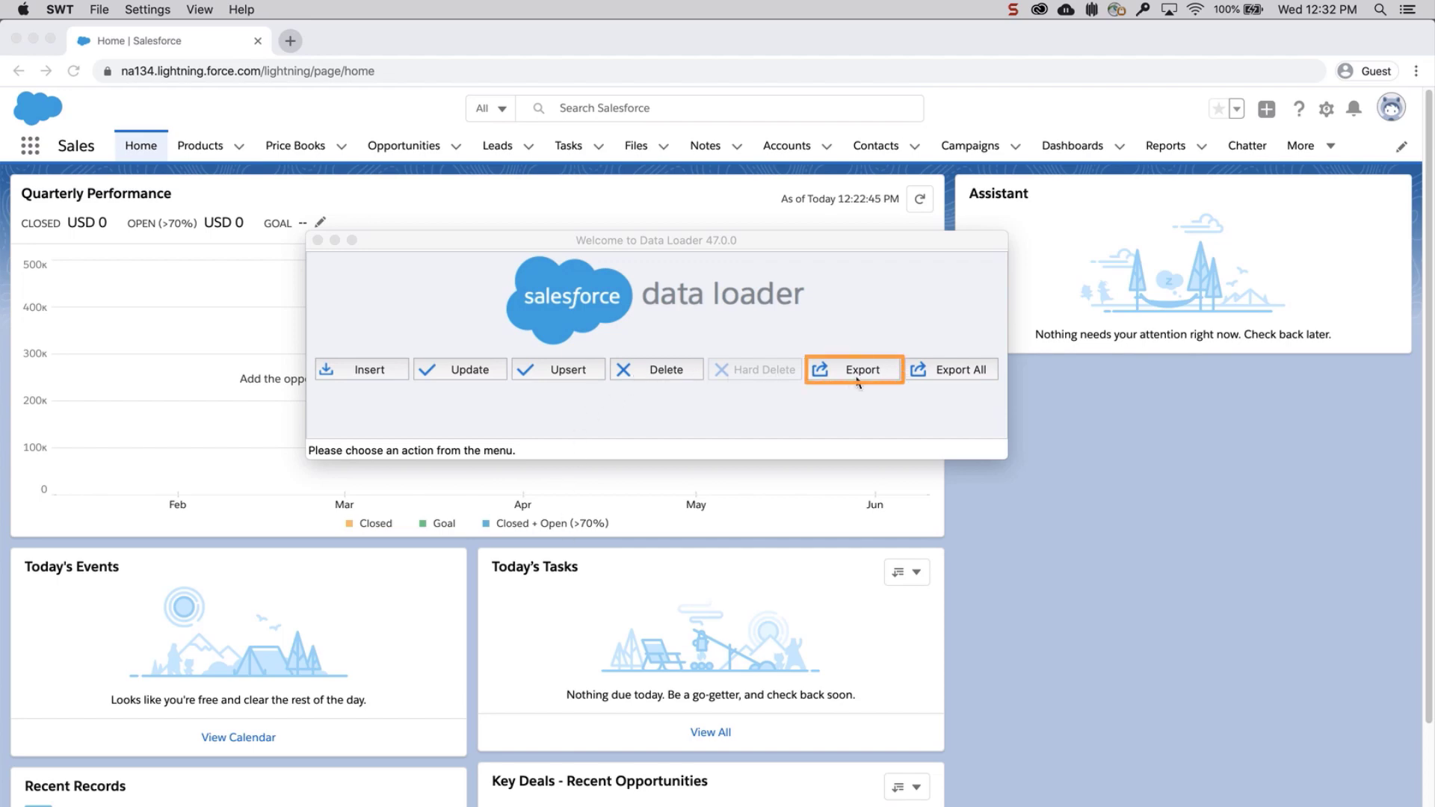
- Export the Record Type object (all objects shown) to recordtypes.csv on the Desktop and continue
left_click(852, 369)
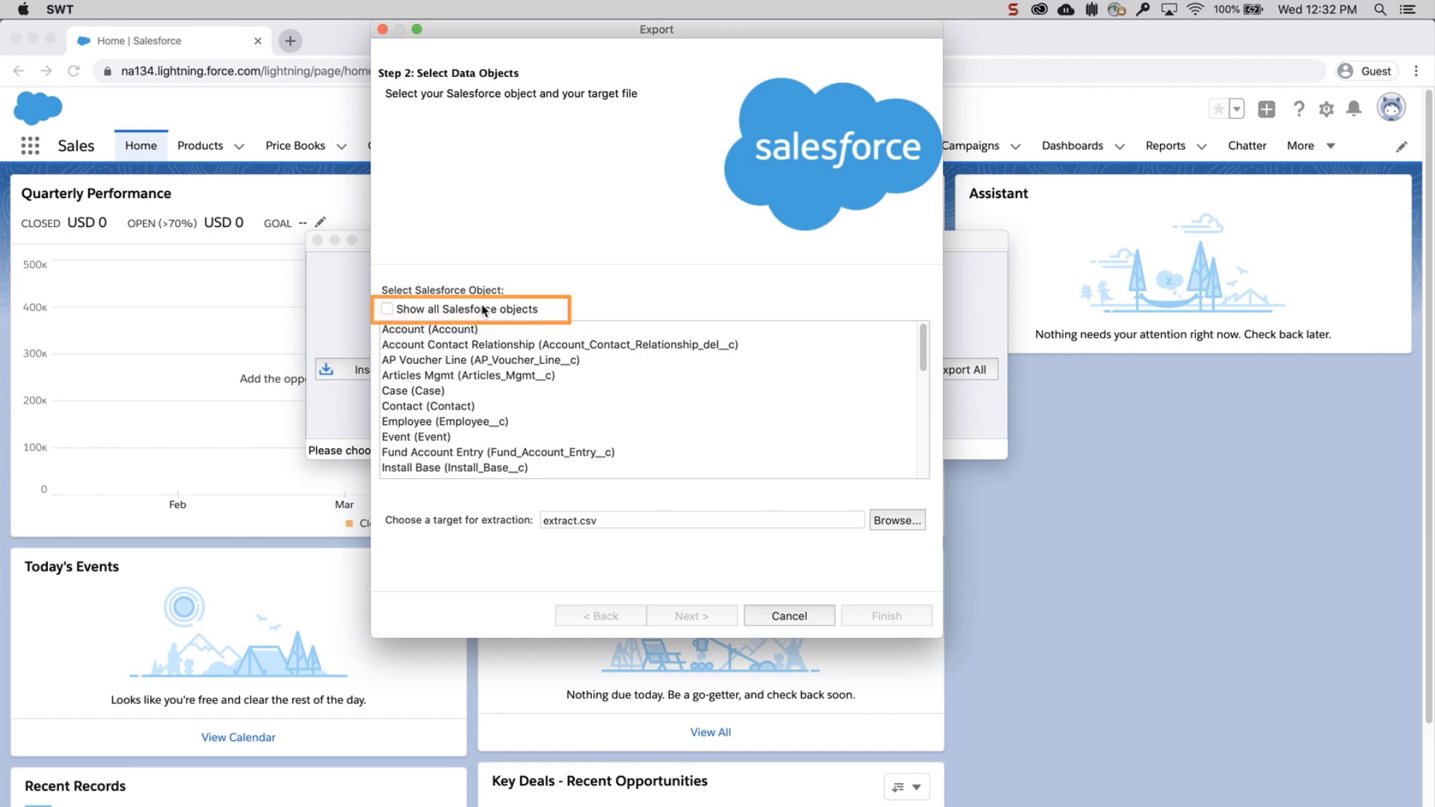
left_click(386, 308)
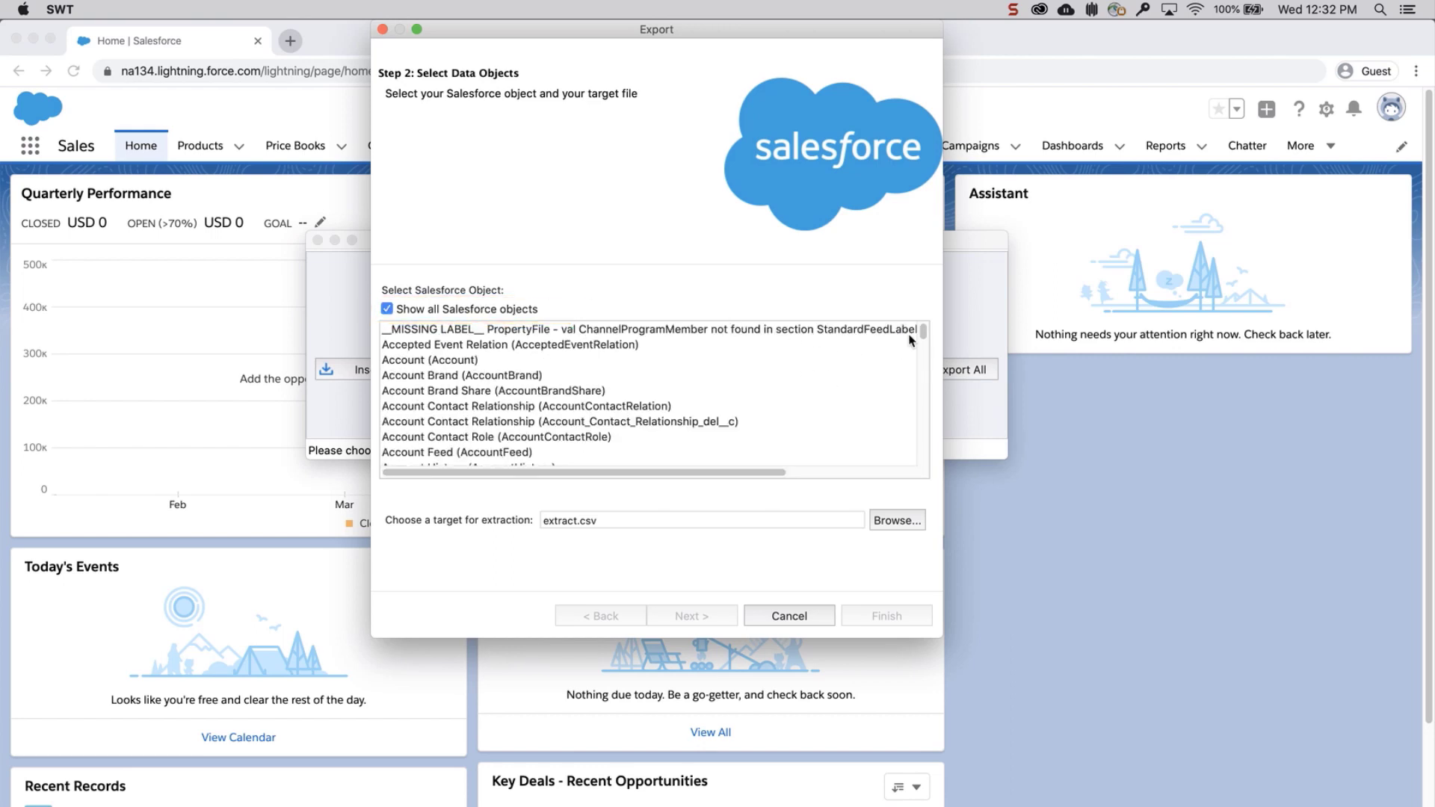
scroll("down", 3)
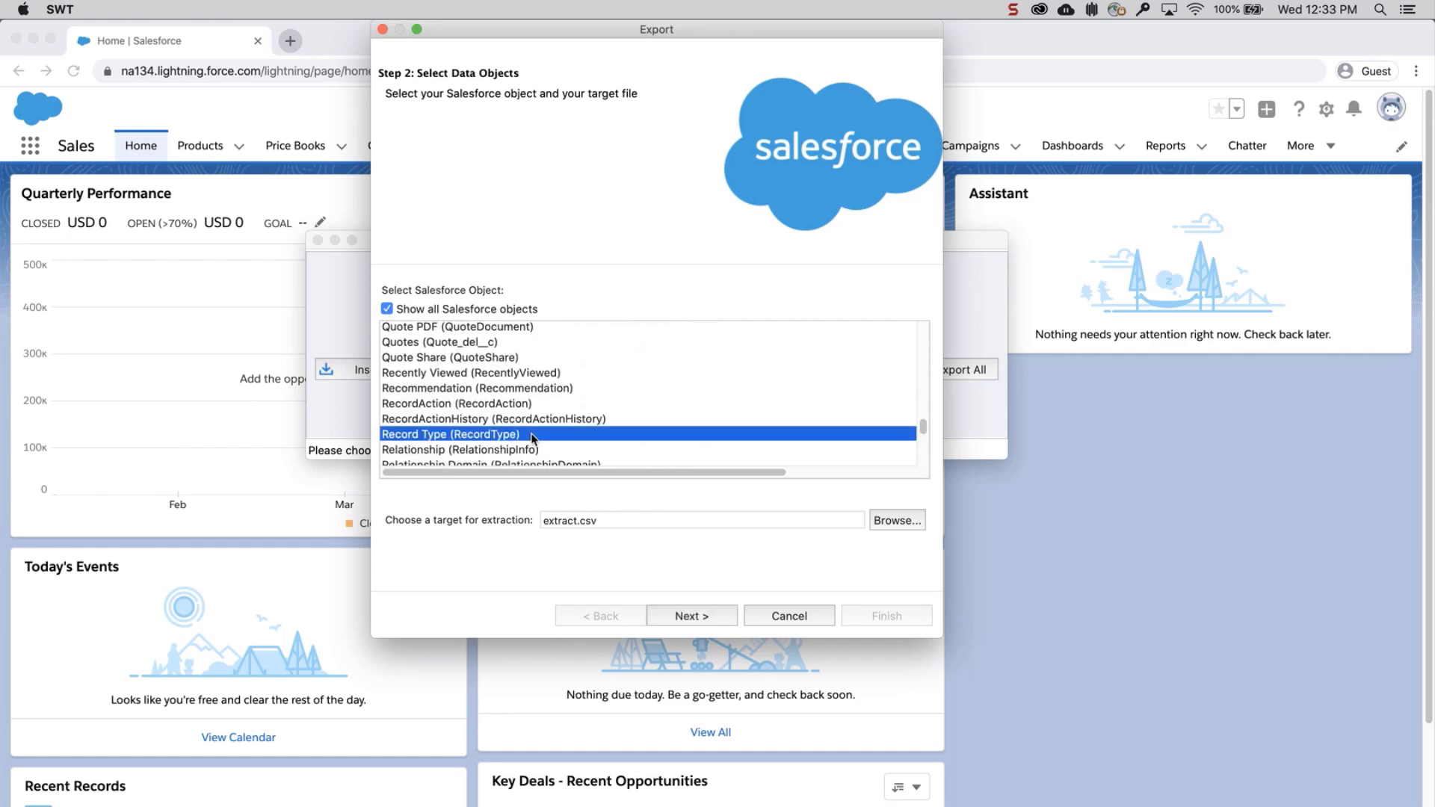
mouse_move(827, 544)
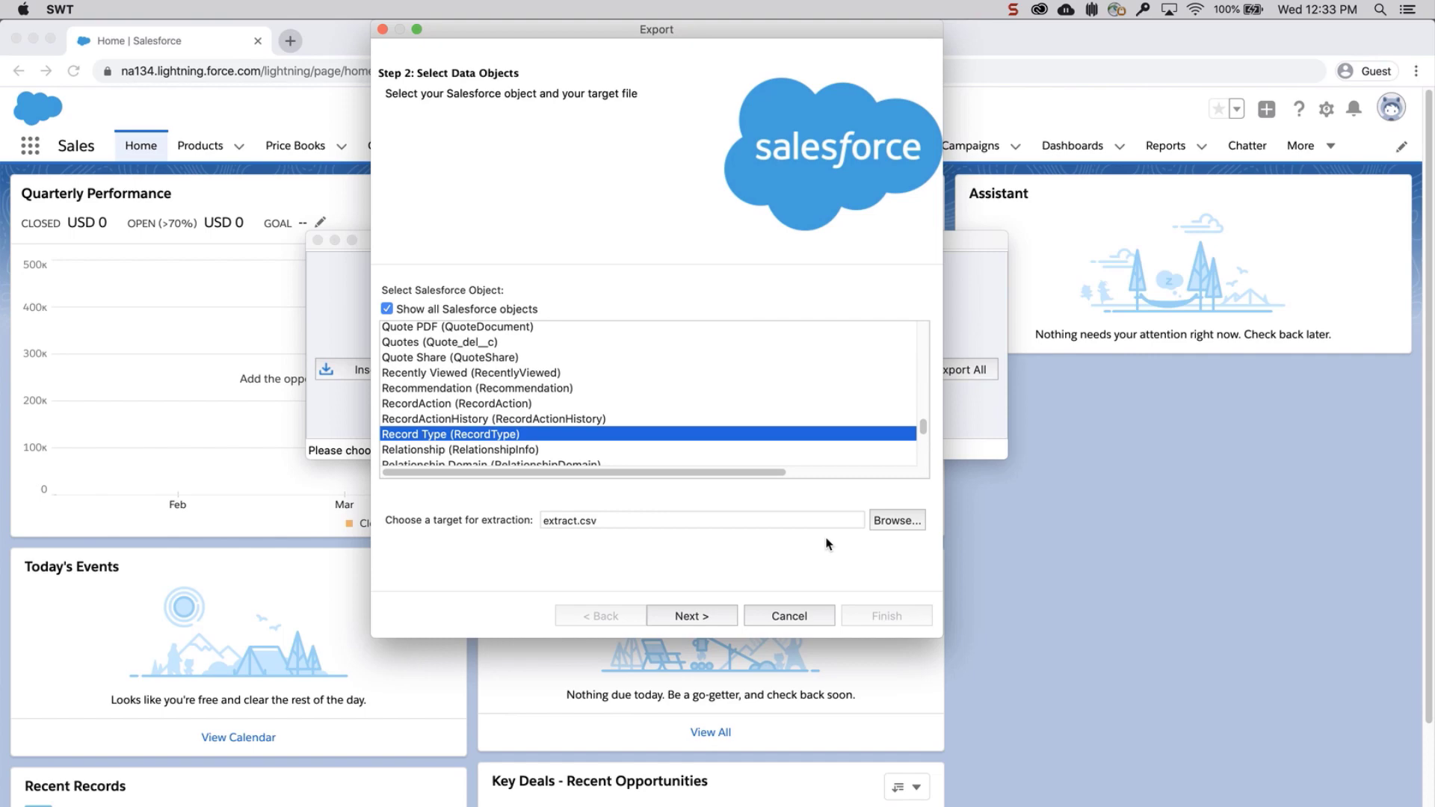
left_click(896, 521)
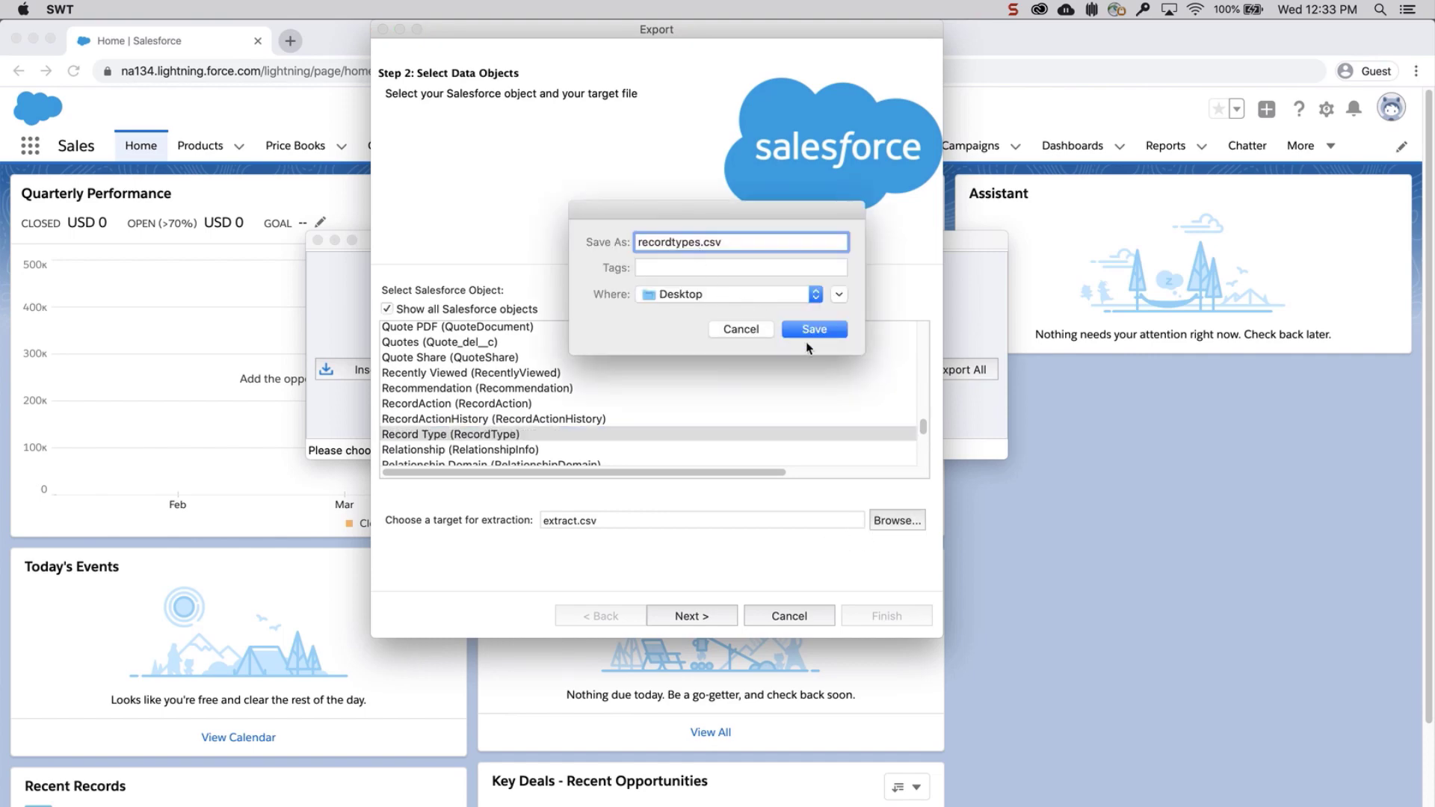
left_click(813, 329)
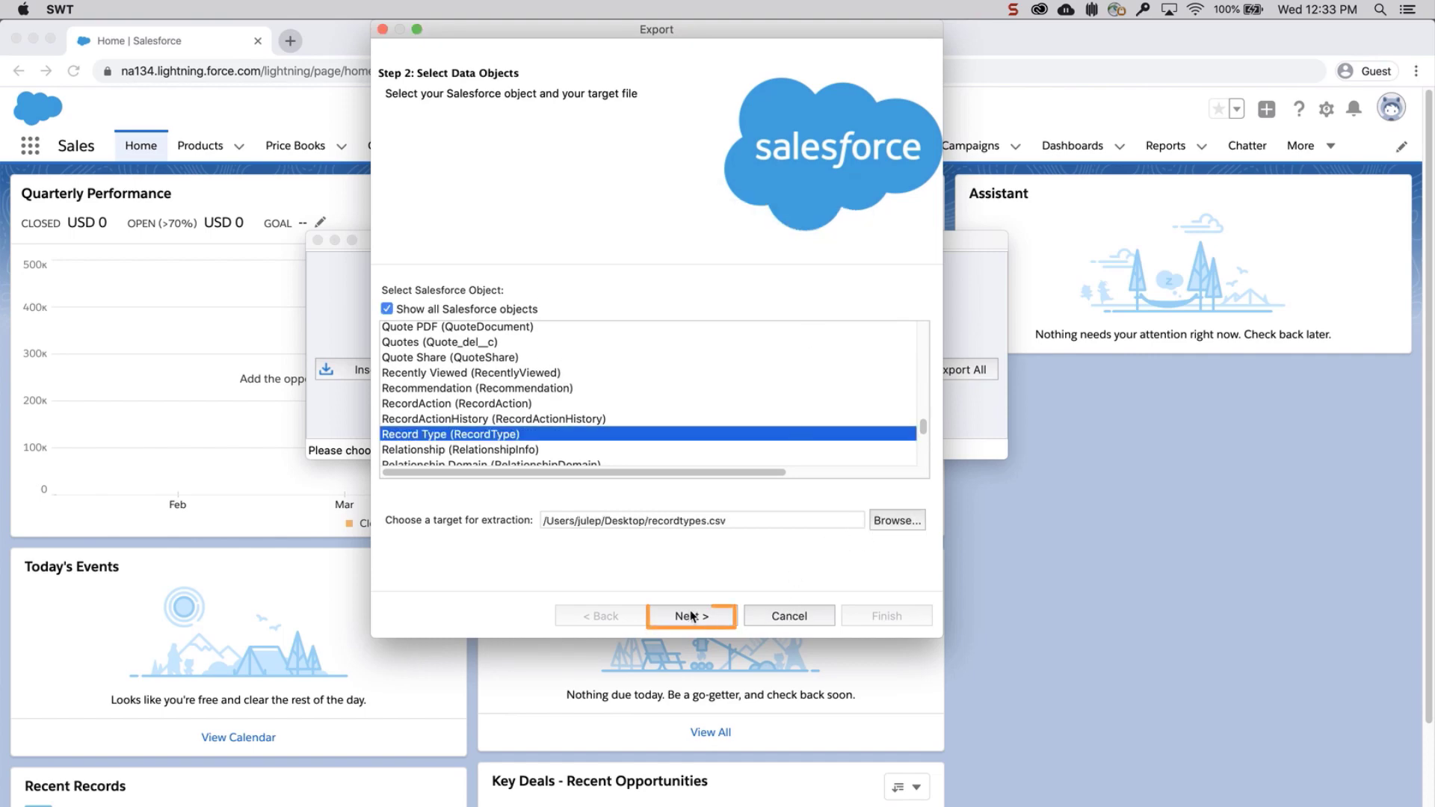
left_click(691, 614)
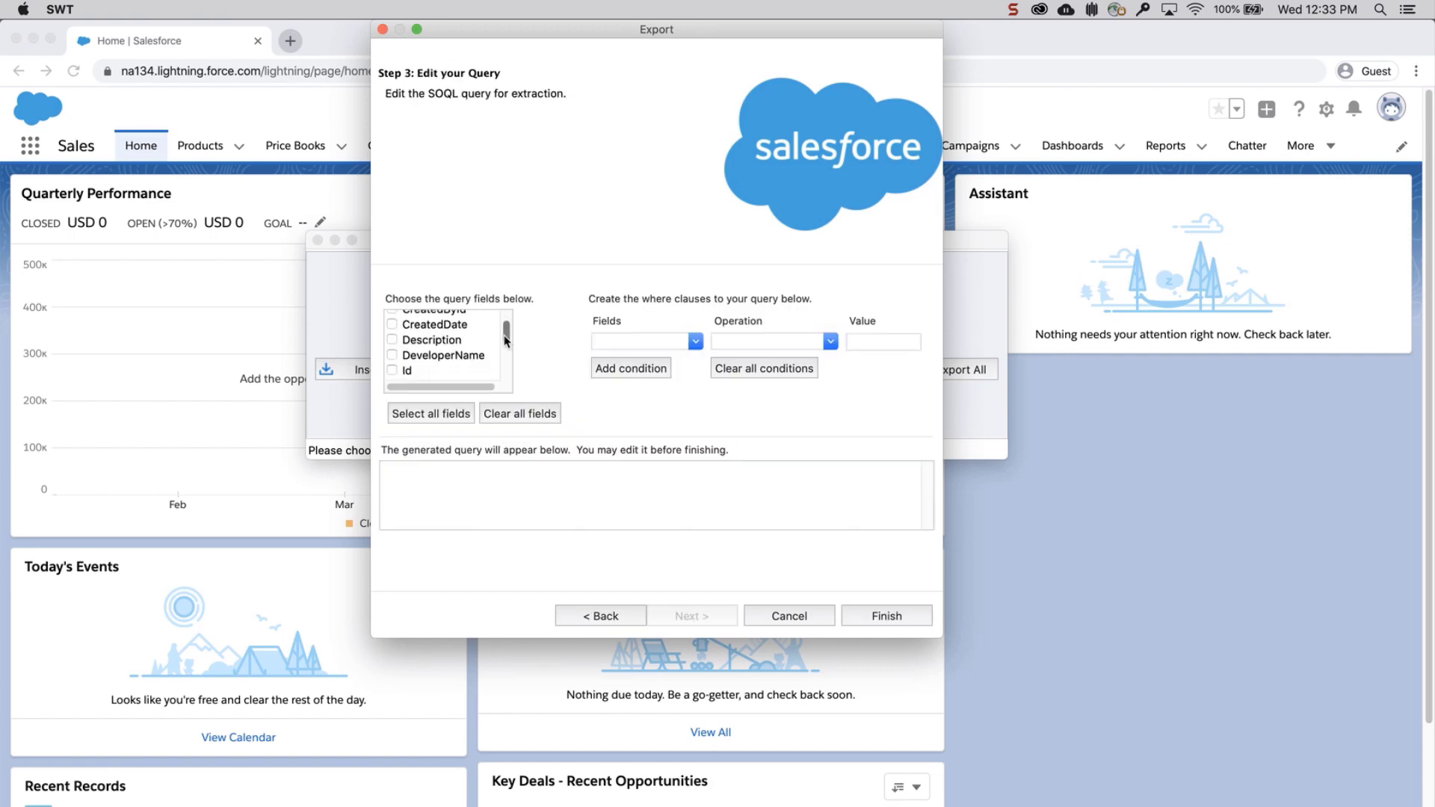
- Query Id, Name and SobjectType and run the export, extracting 43 record types with no errors
left_click(393, 345)
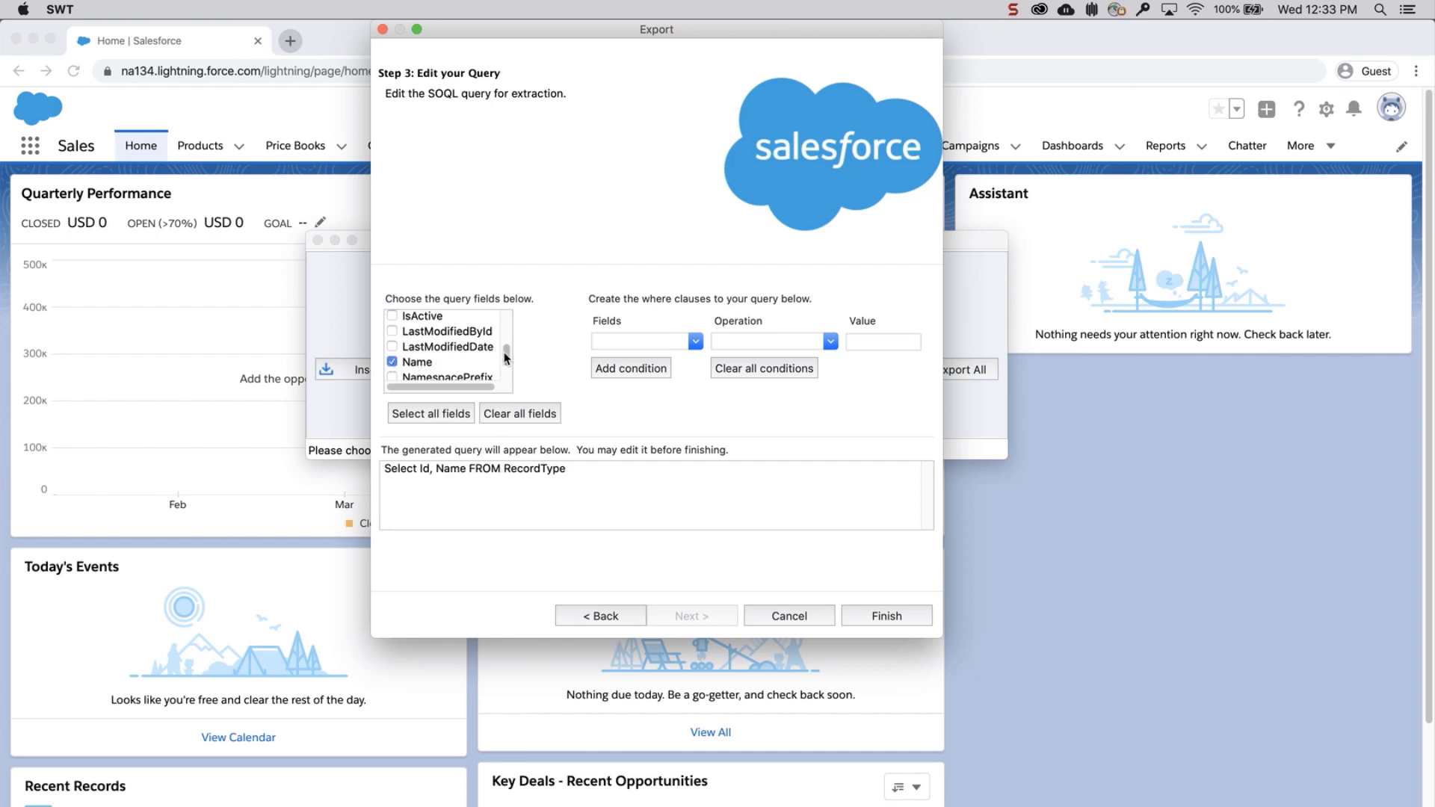
scroll("down", 3)
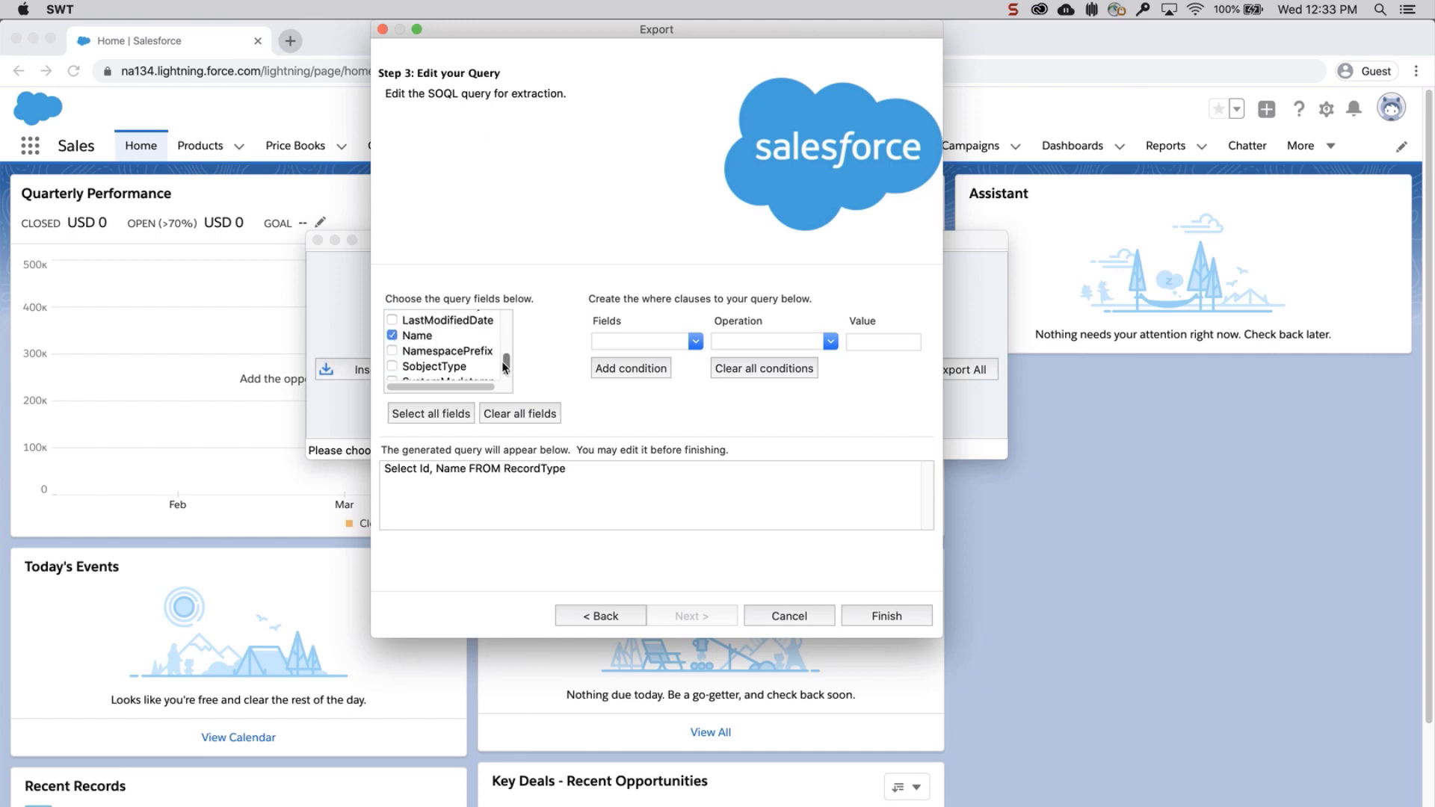
left_click(393, 367)
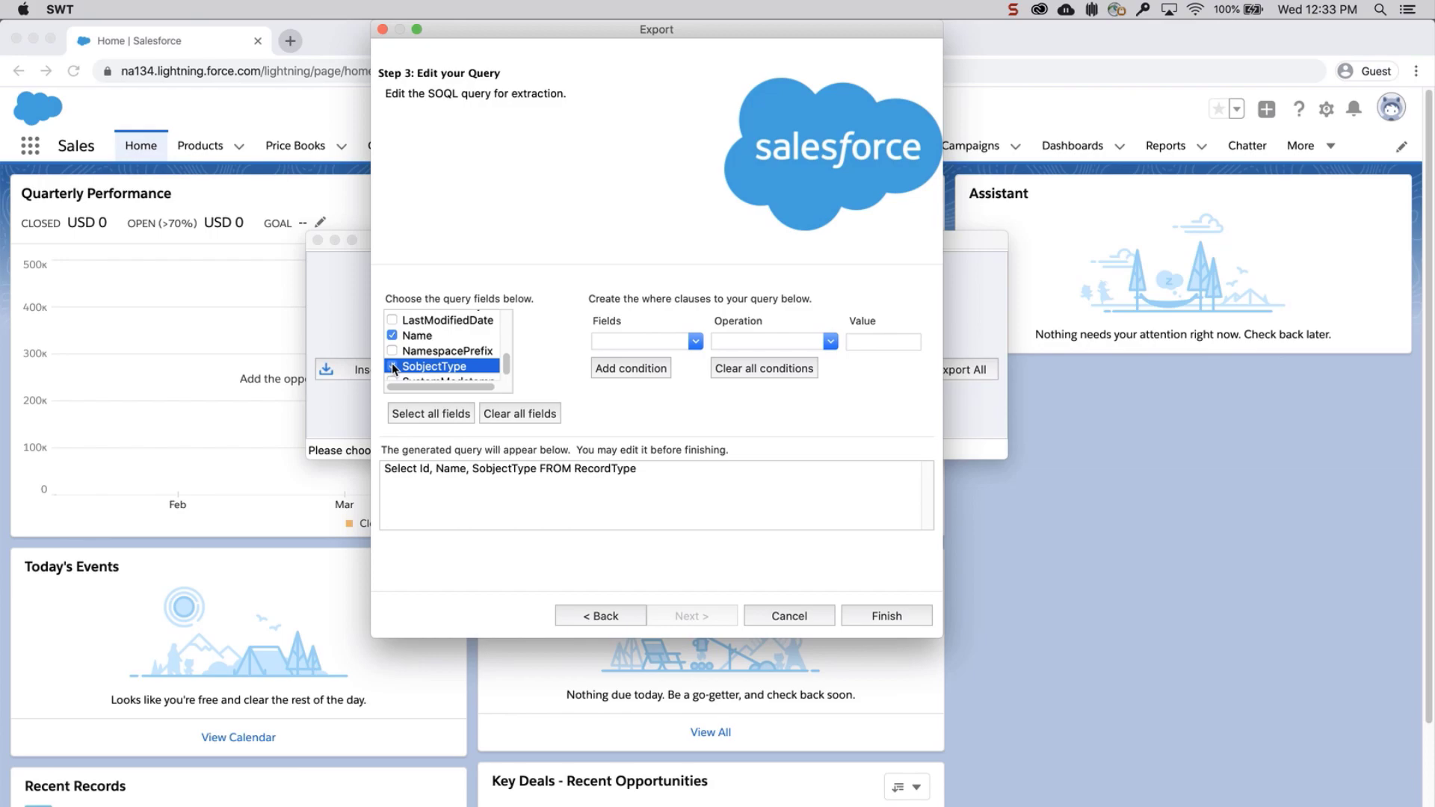
left_click(885, 614)
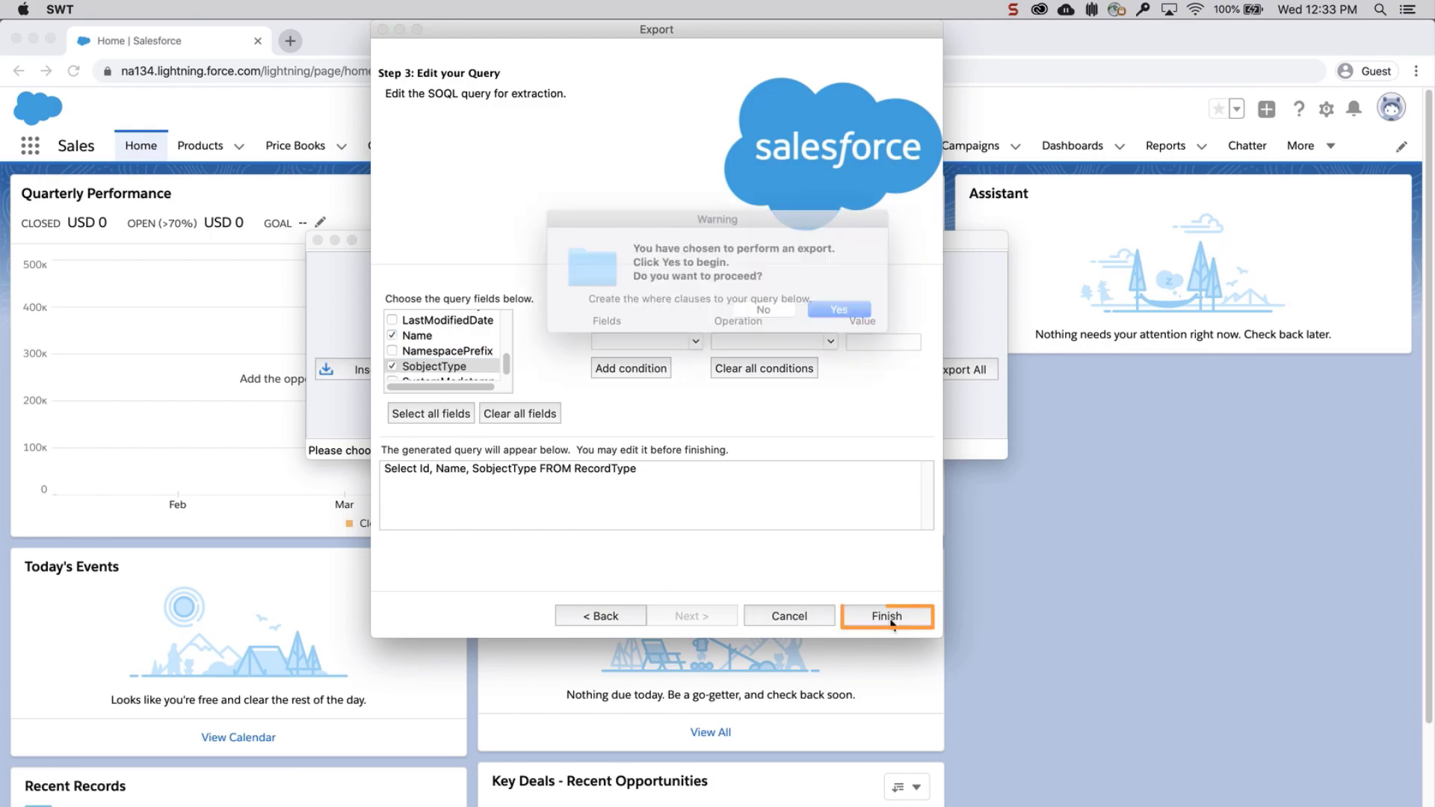
left_click(838, 308)
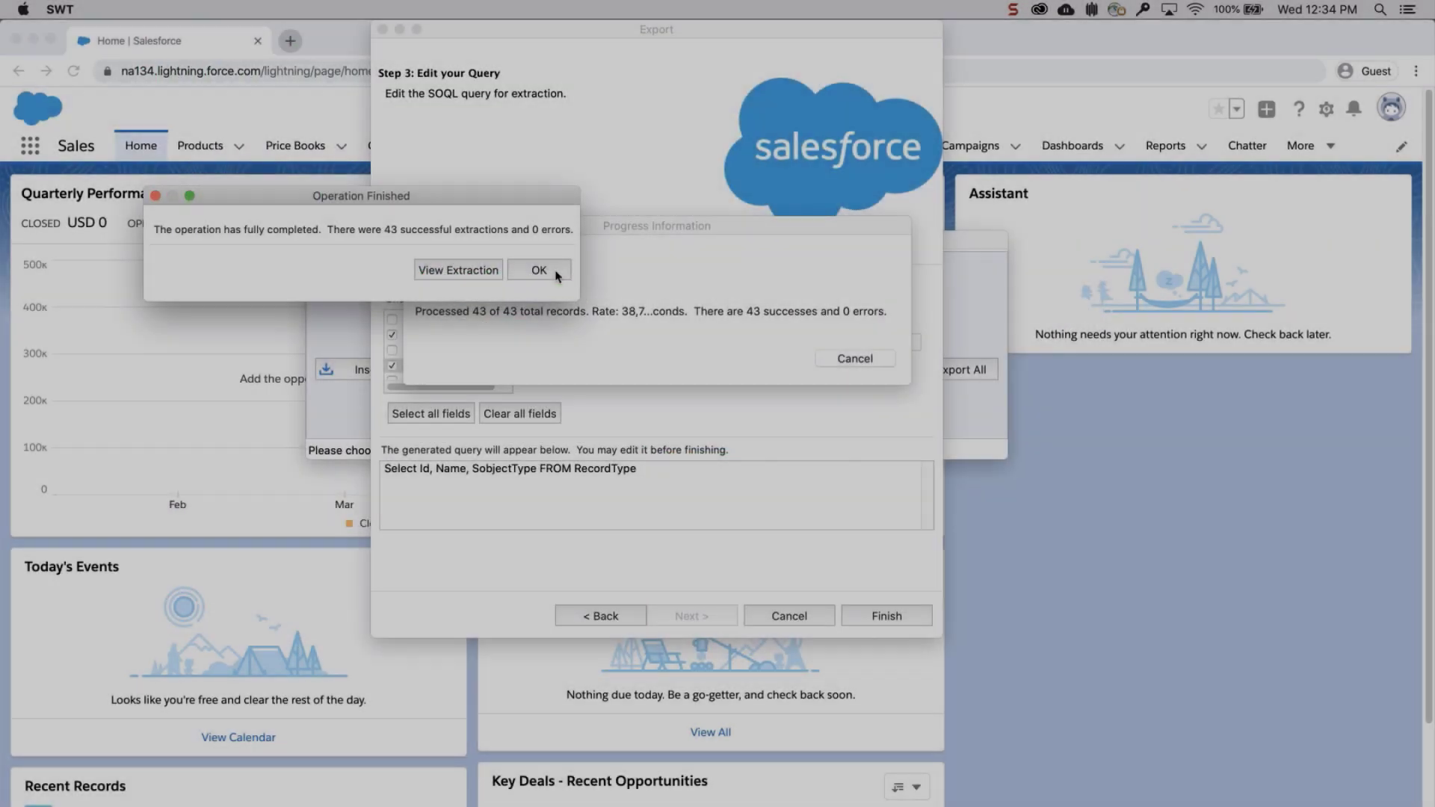
- Start an Insert and choose Product (Product2) as the target object
left_click(538, 269)
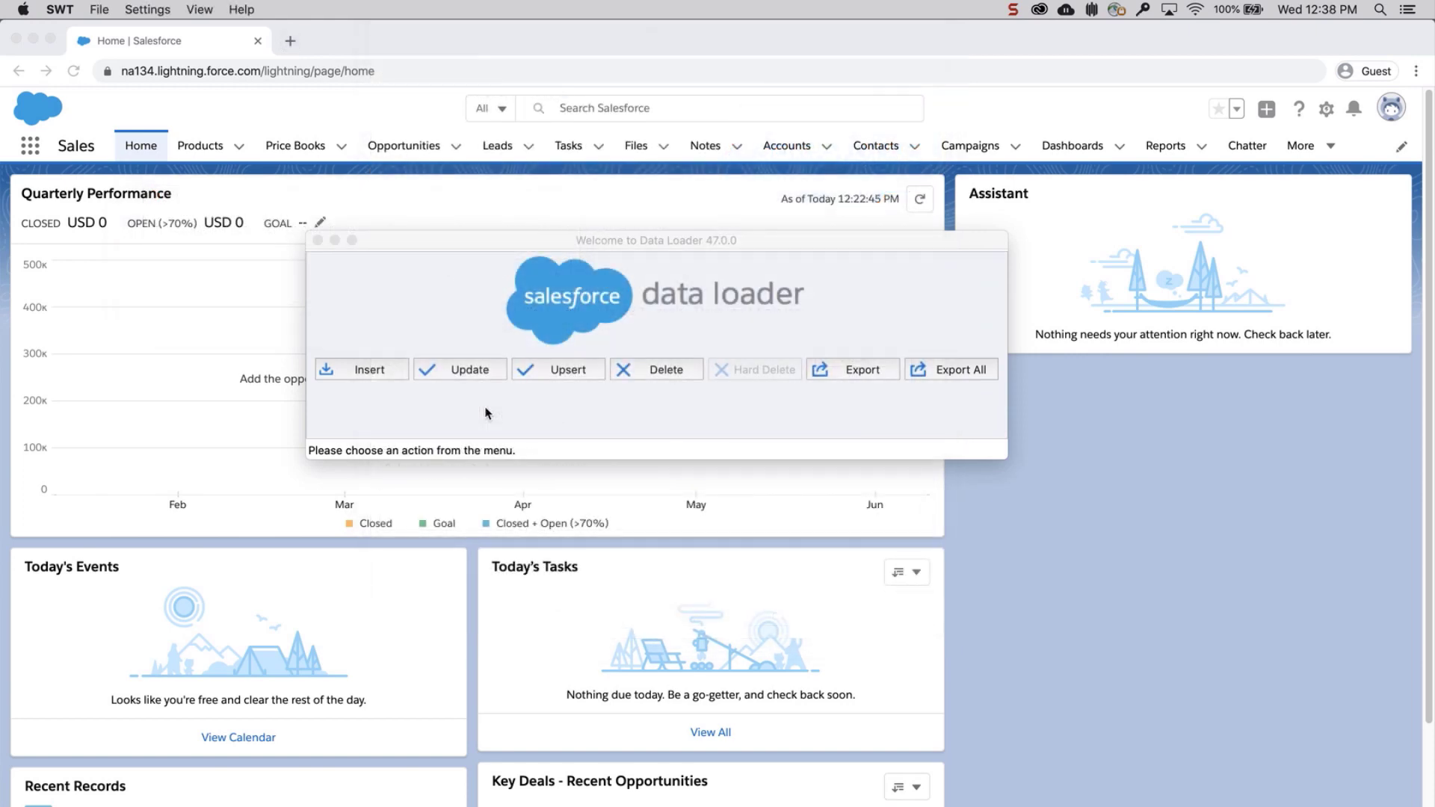
left_click(360, 370)
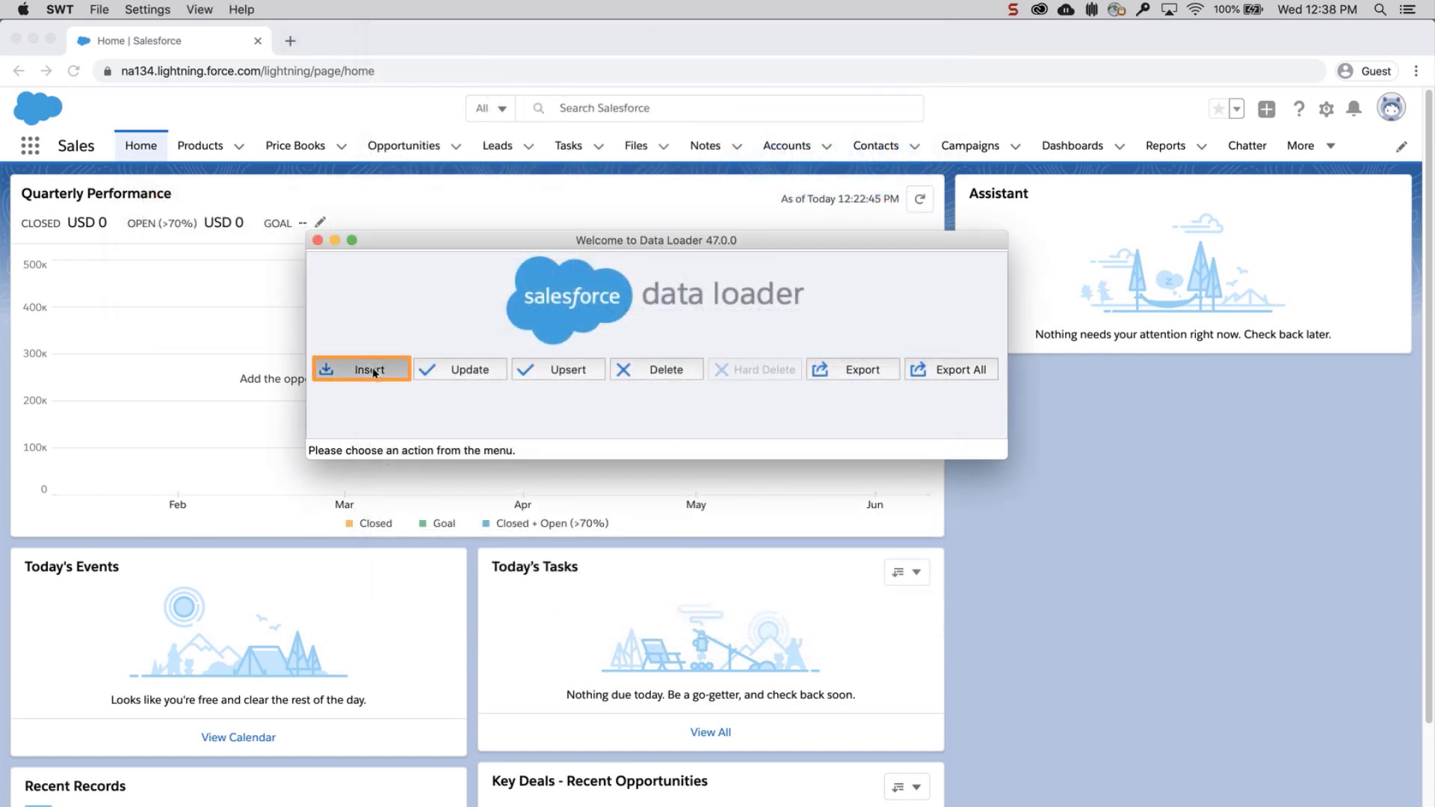
left_click(360, 370)
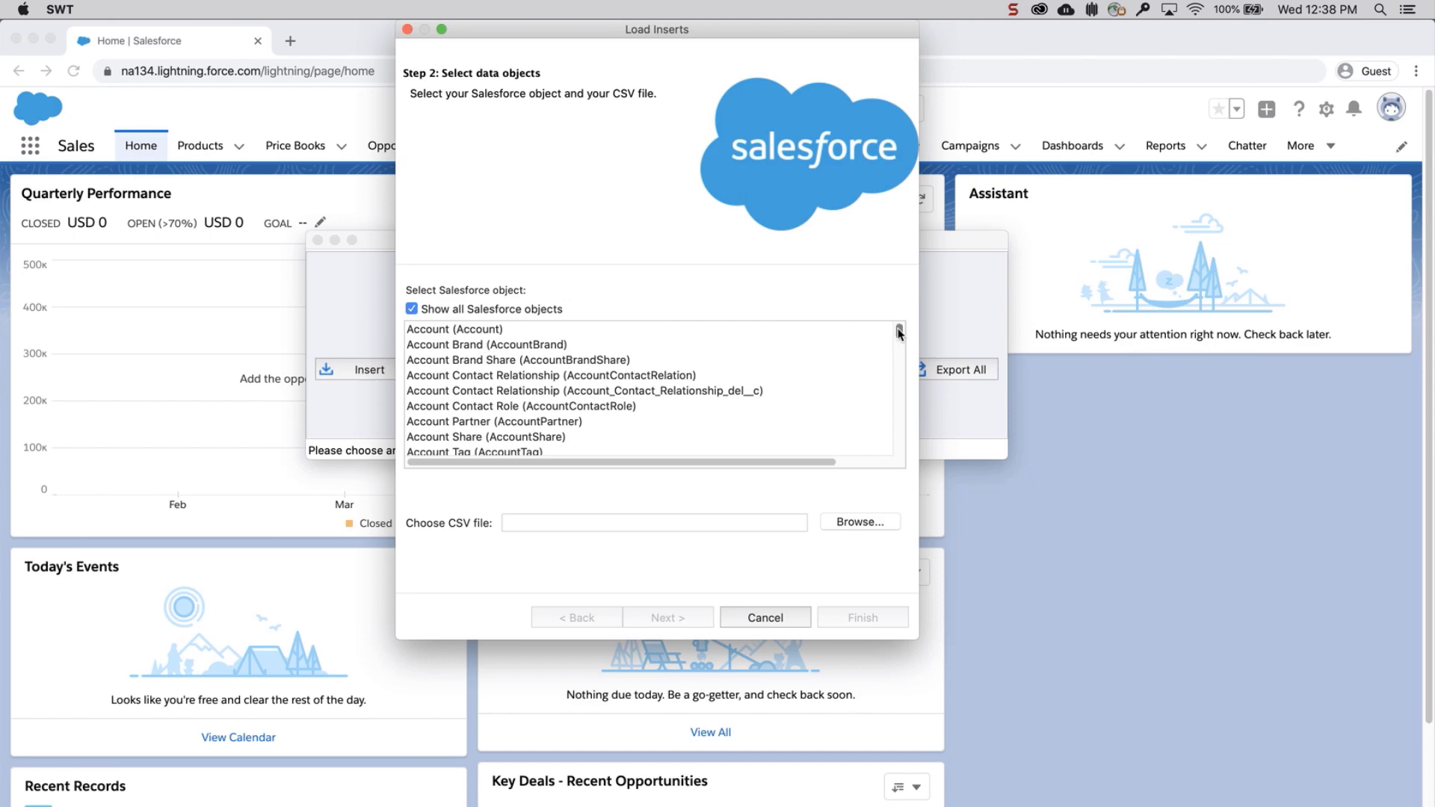
scroll("down", 3)
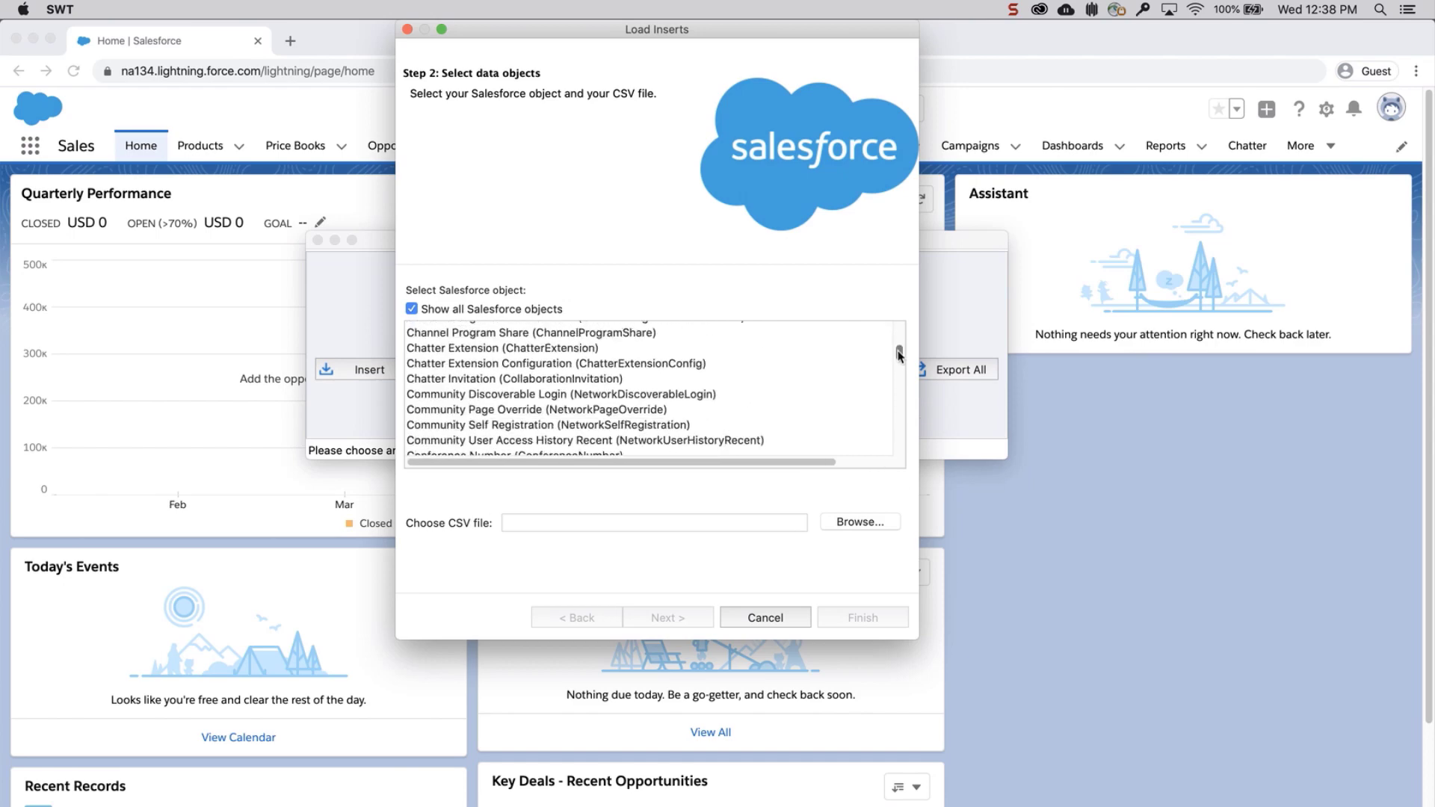
scroll("down", 3)
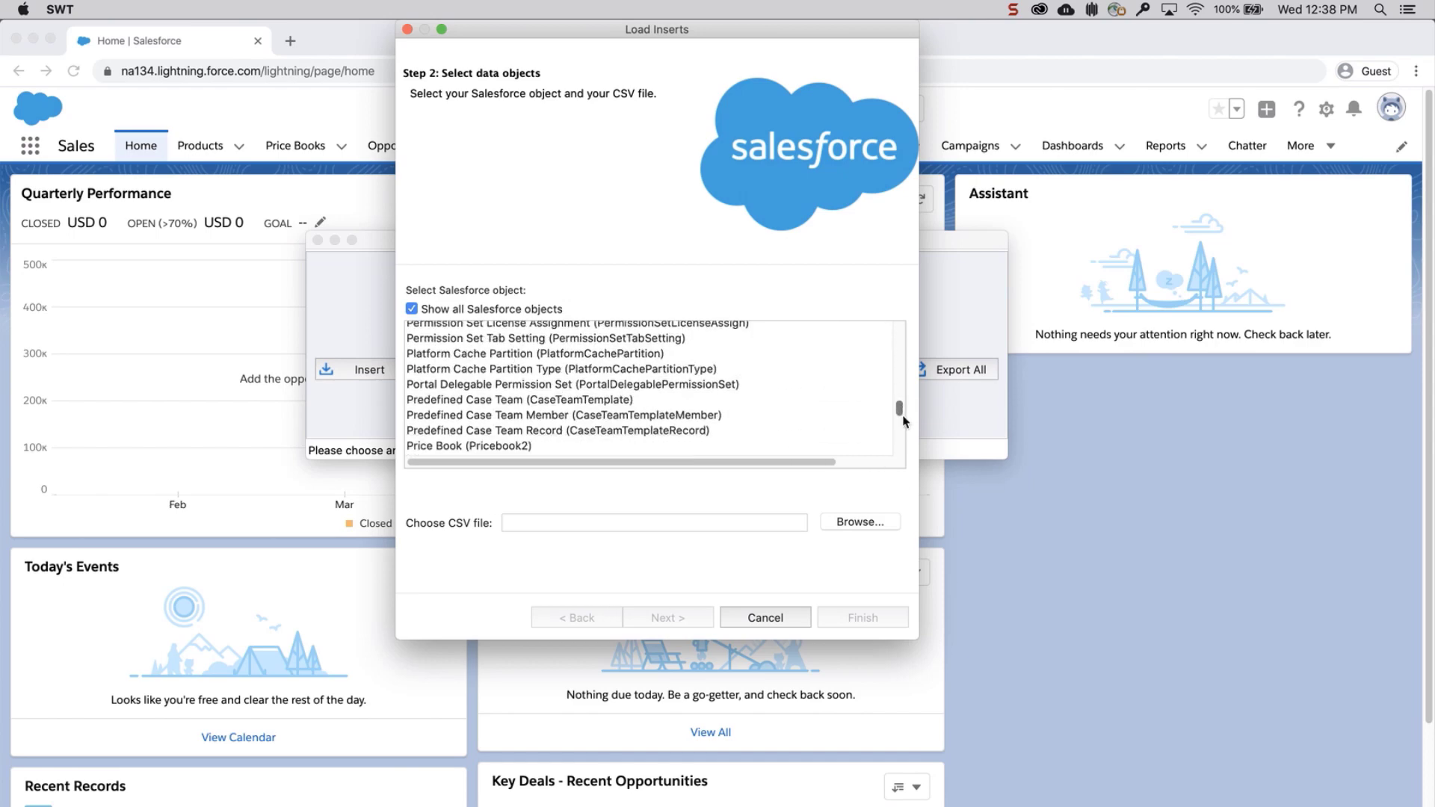
left_click(456, 351)
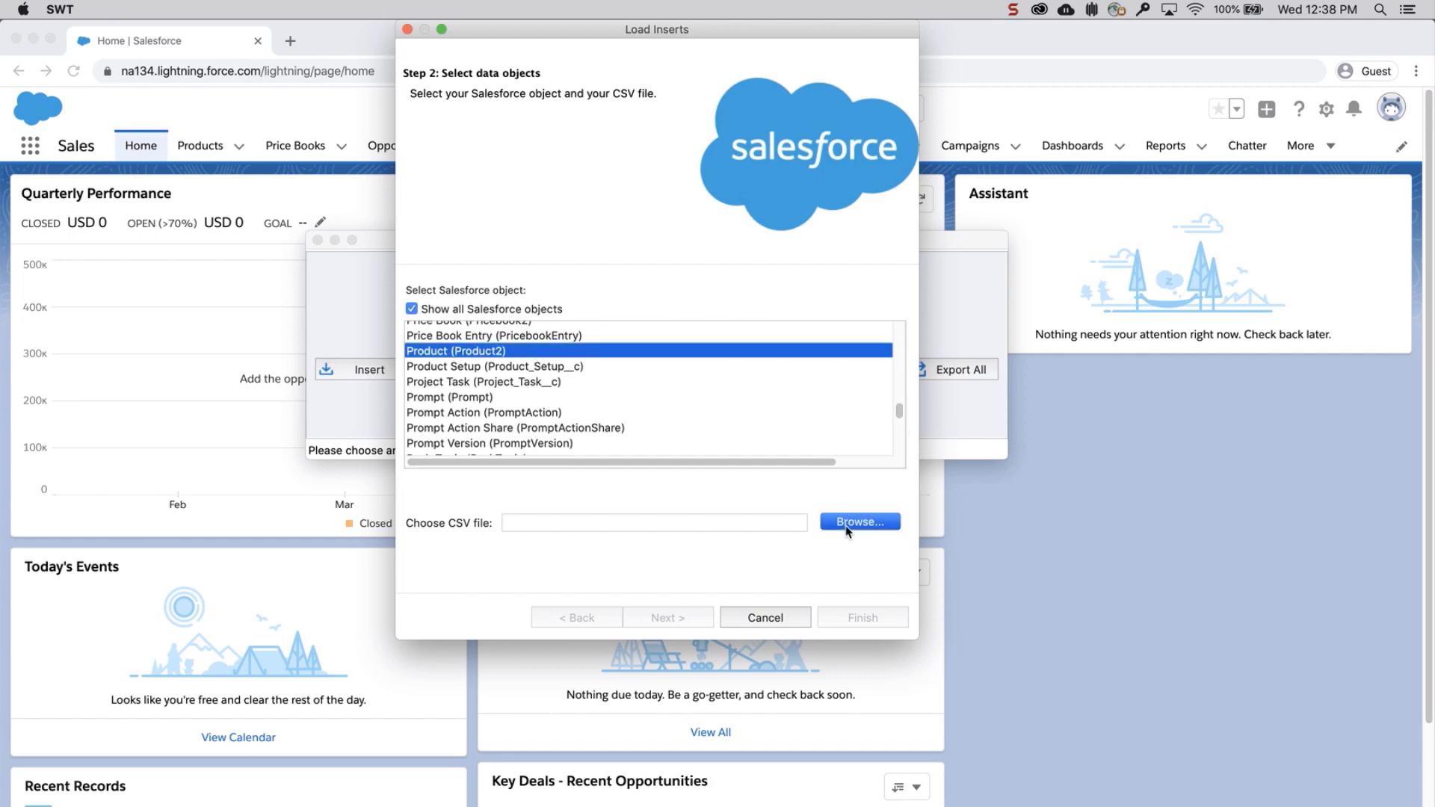
- Load Product Insert Filled.csv and continue to field mapping
left_click(856, 522)
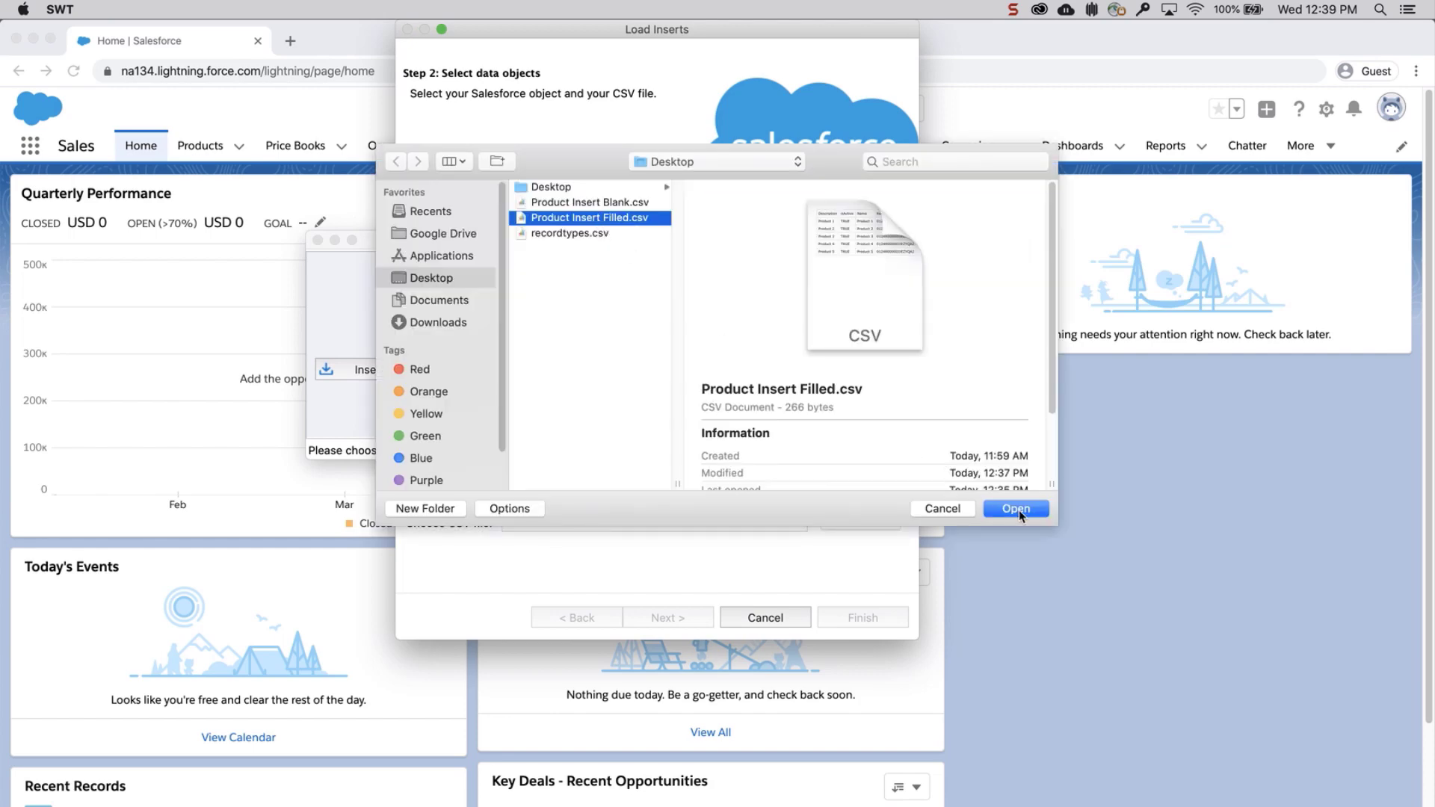
left_click(1013, 509)
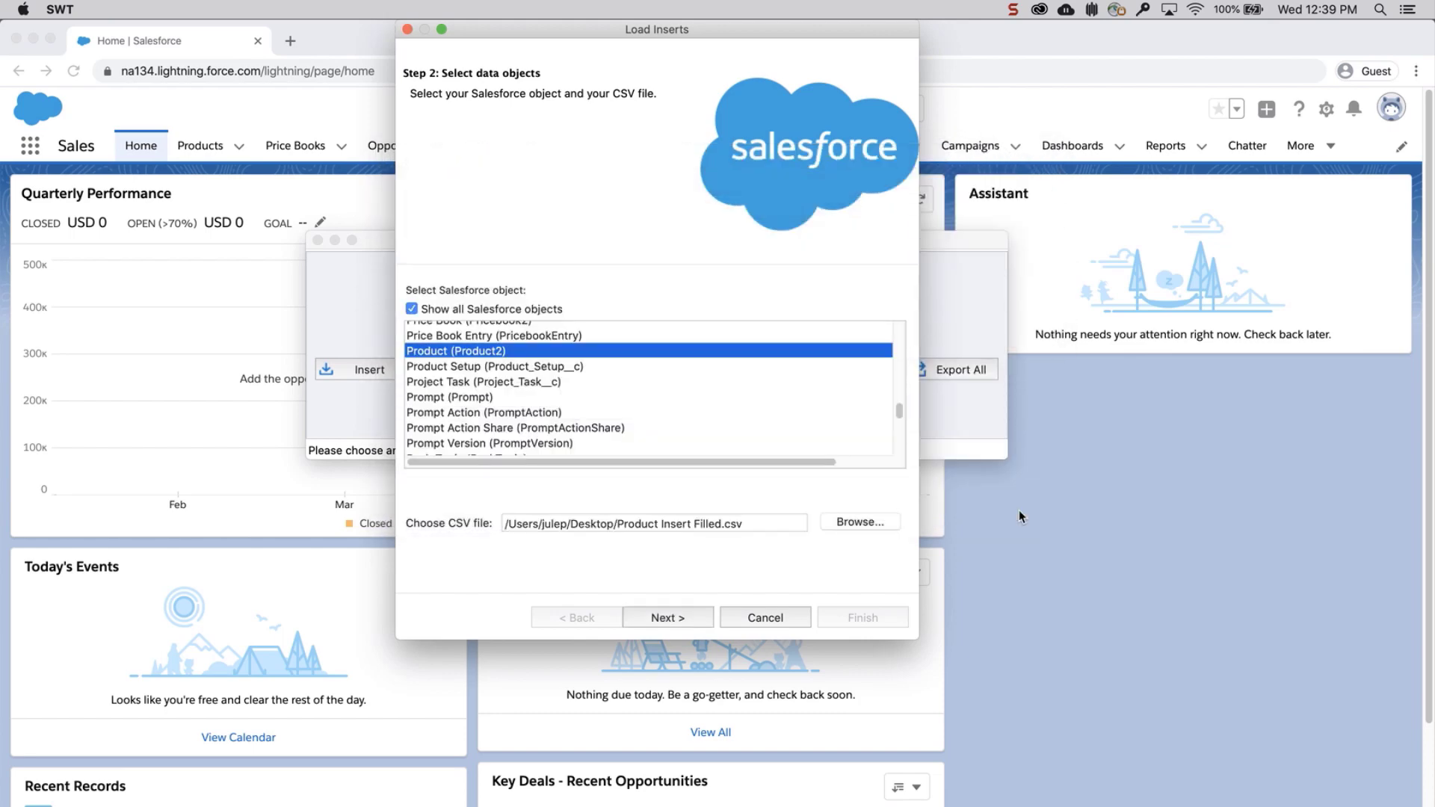
left_click(667, 618)
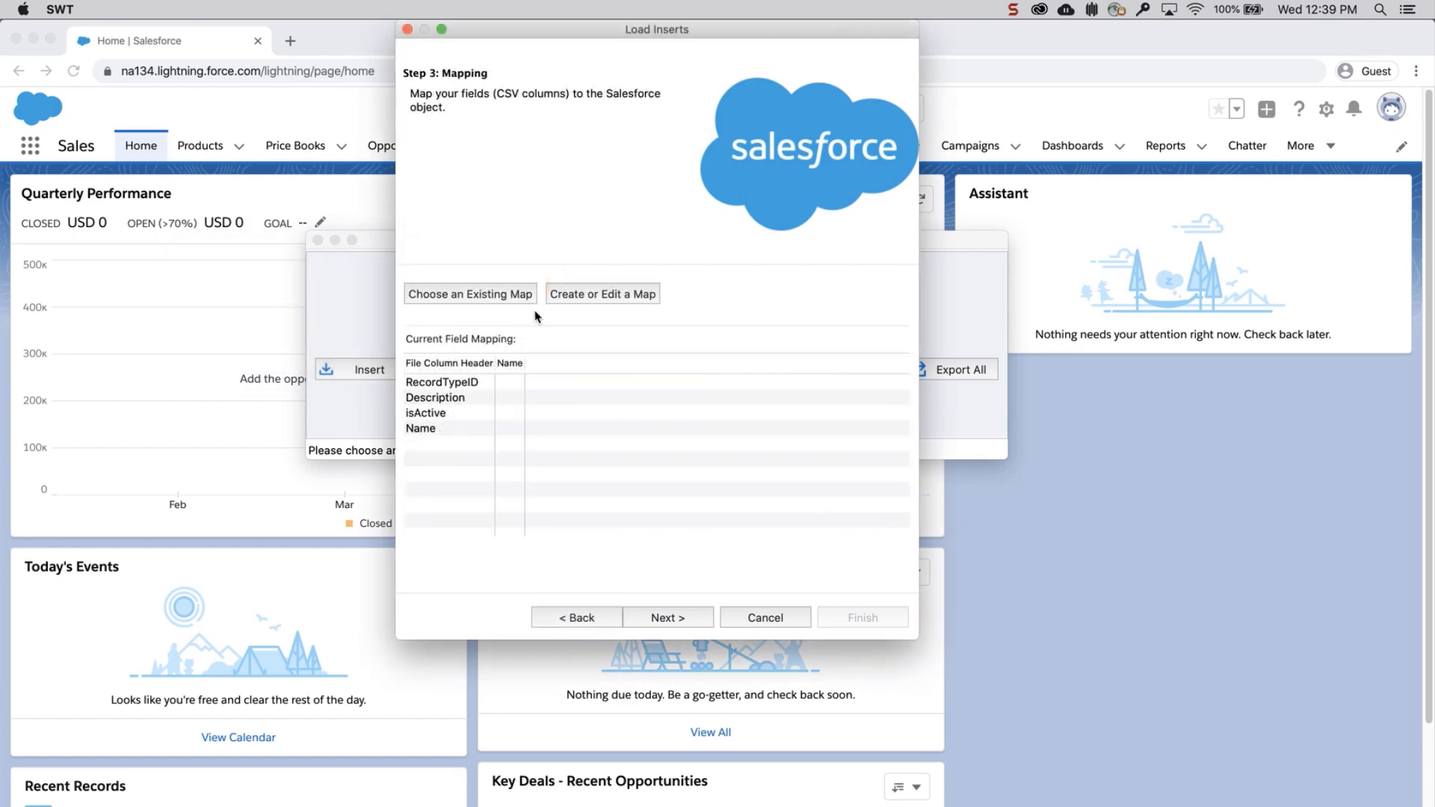
- Auto-match RecordTypeID, Description, isActive and Name to their Product fields and accept the map
left_click(603, 294)
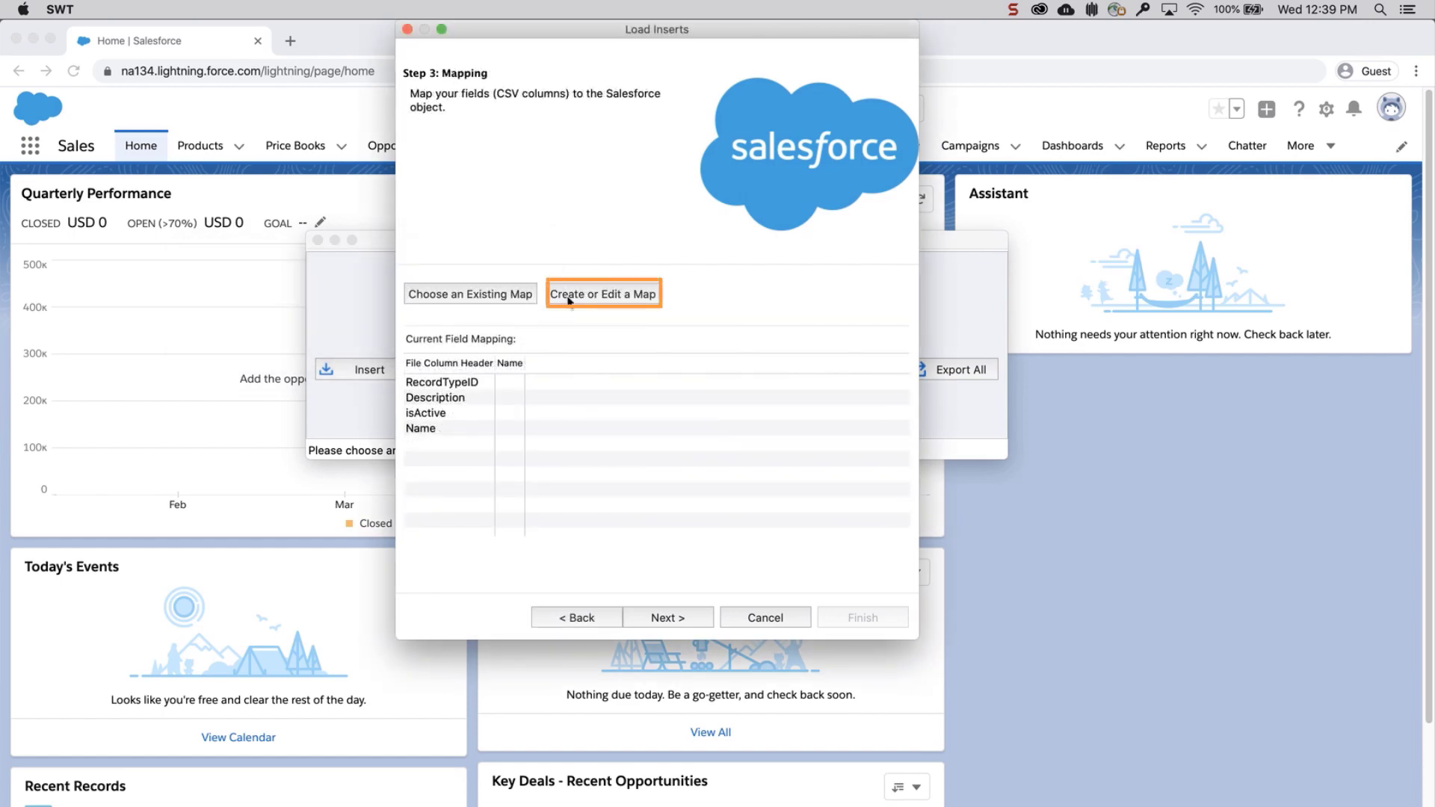
left_click(603, 295)
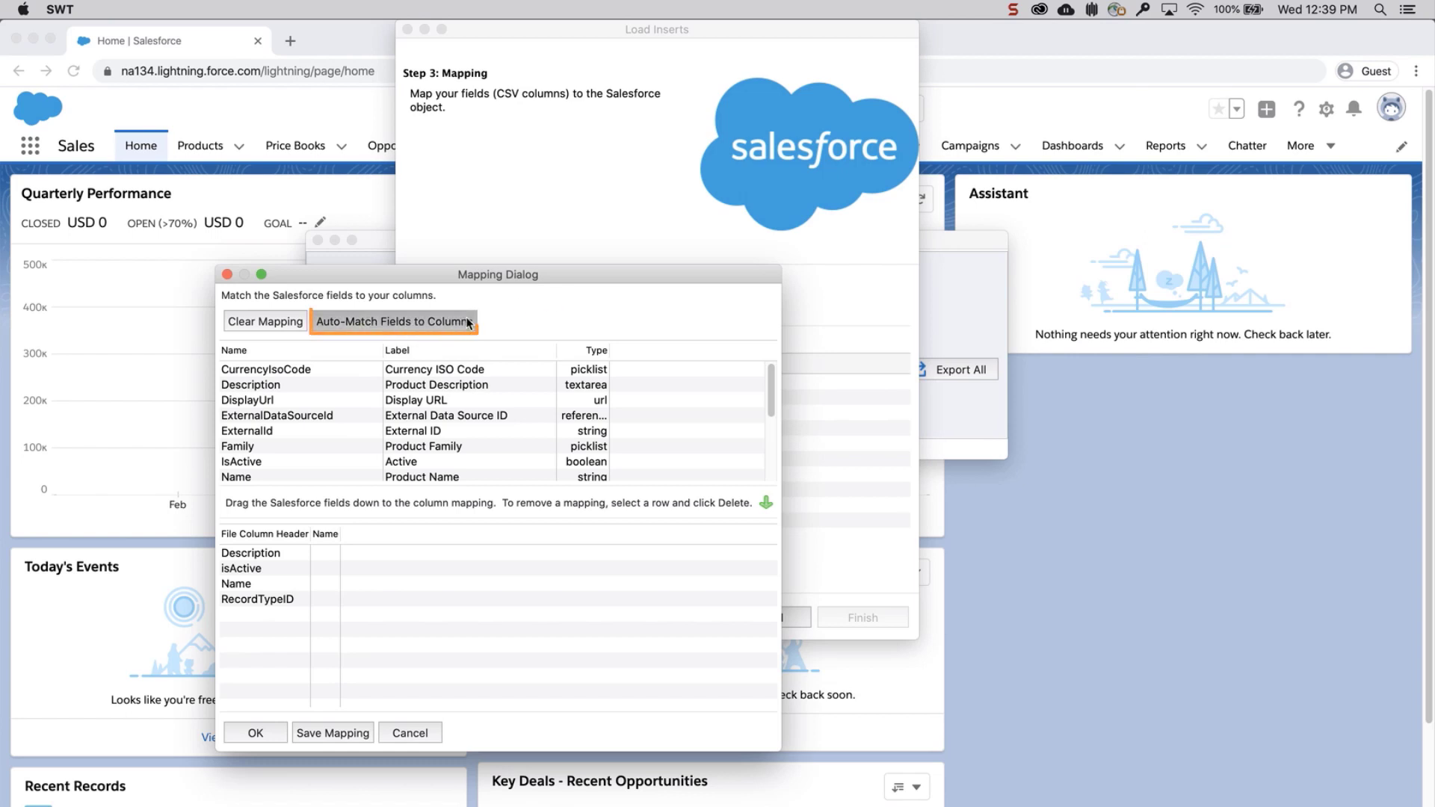
left_click(394, 321)
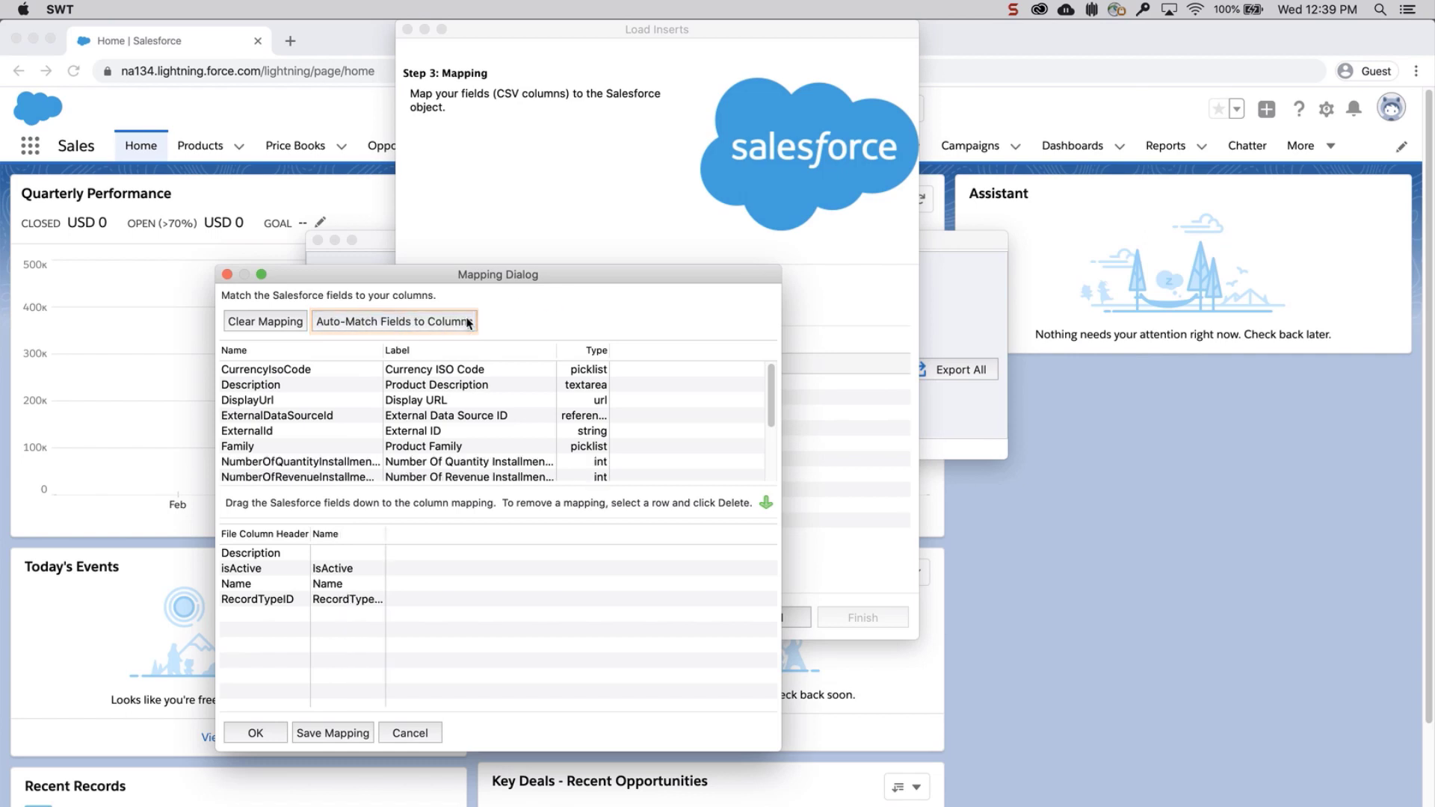
mouse_move(301, 426)
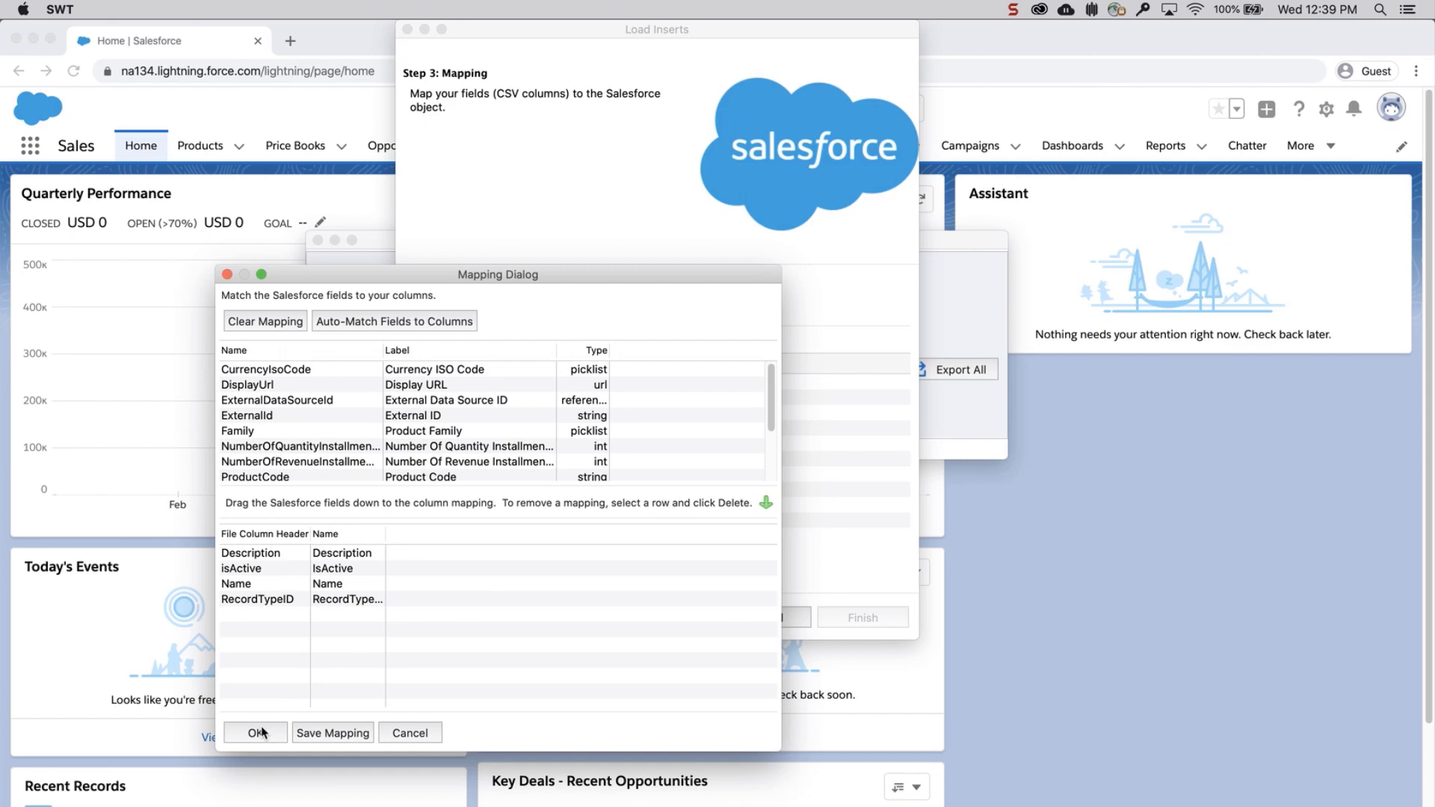
left_click(254, 732)
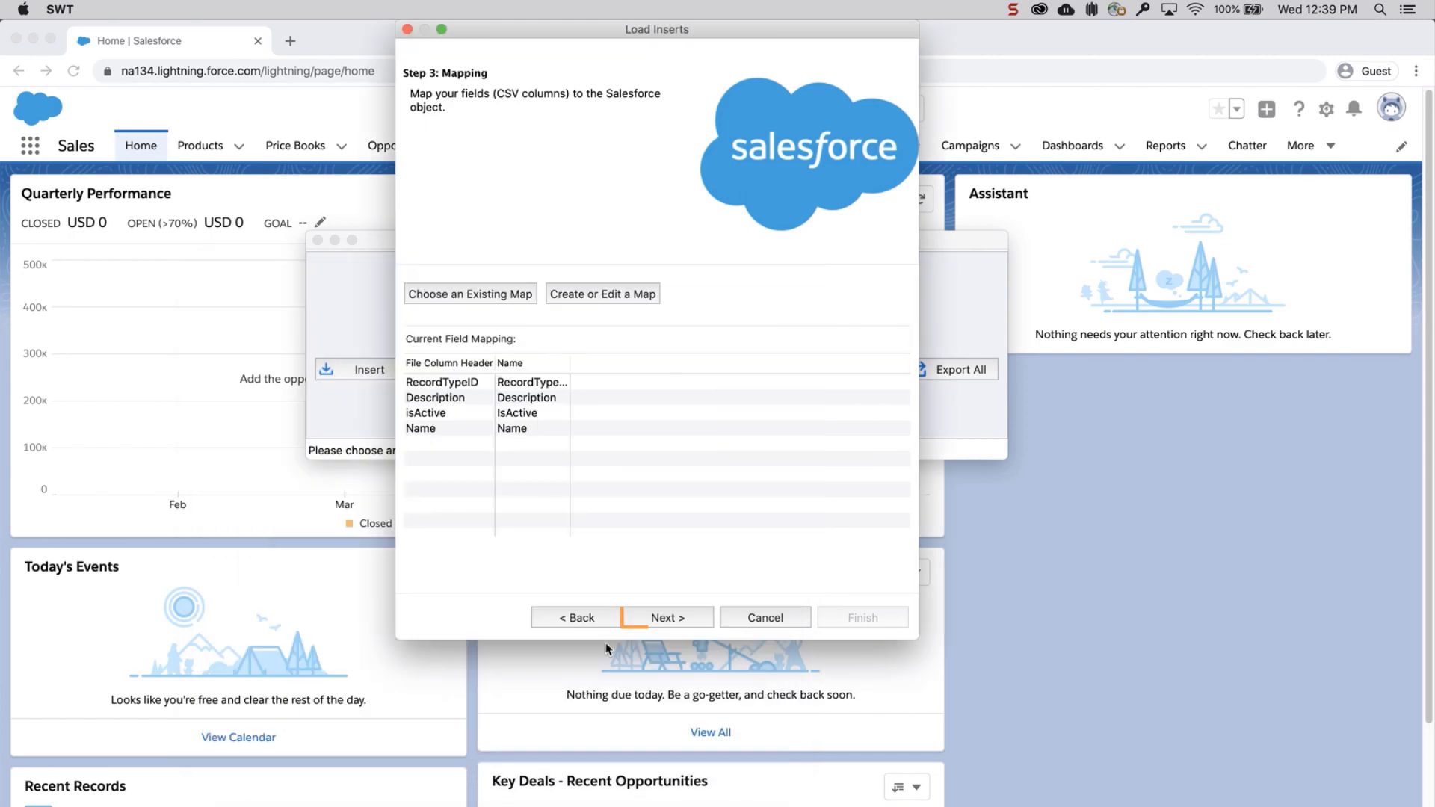
- Save result files to the Desktop and run the insert: 5 successes, 0 errors
left_click(665, 618)
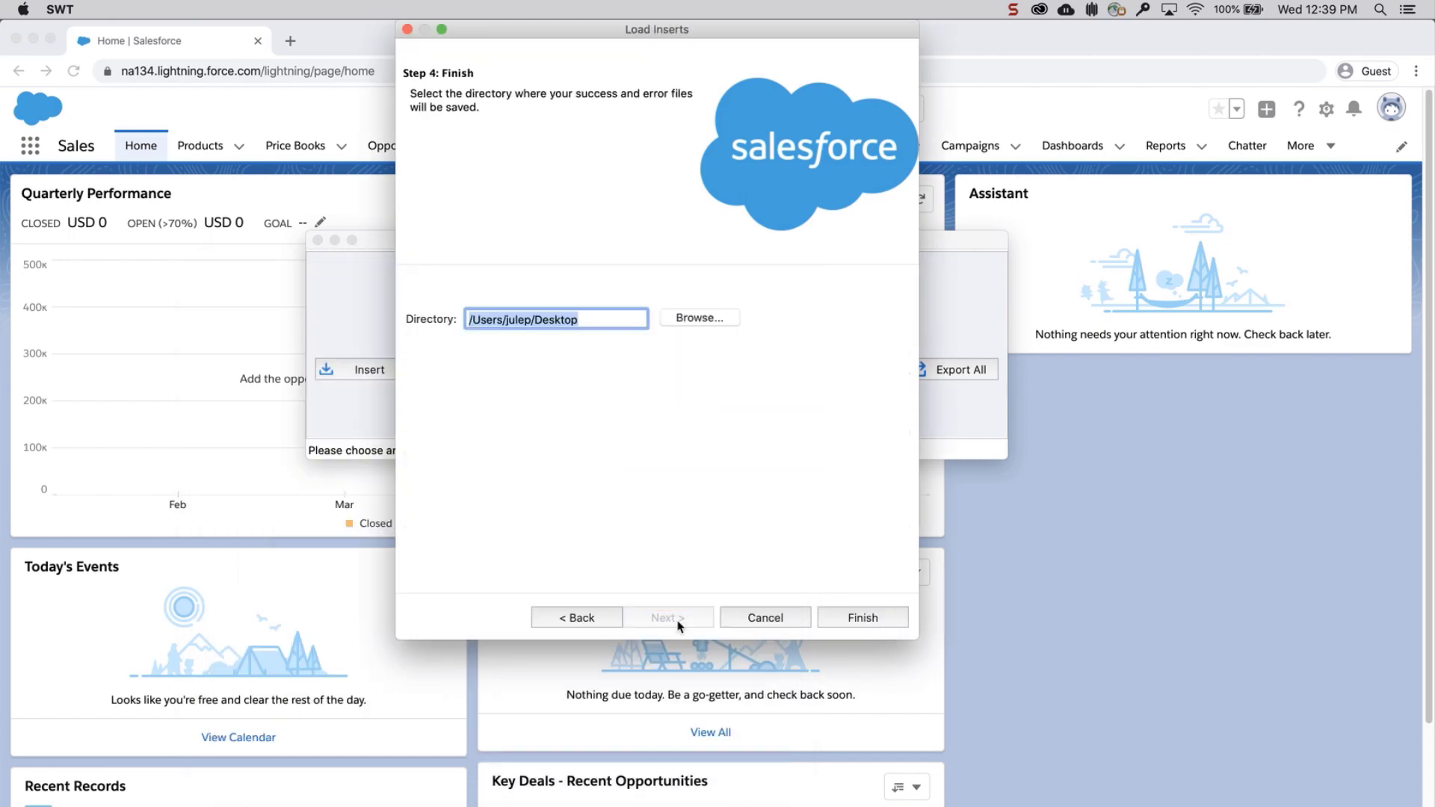
left_click(698, 317)
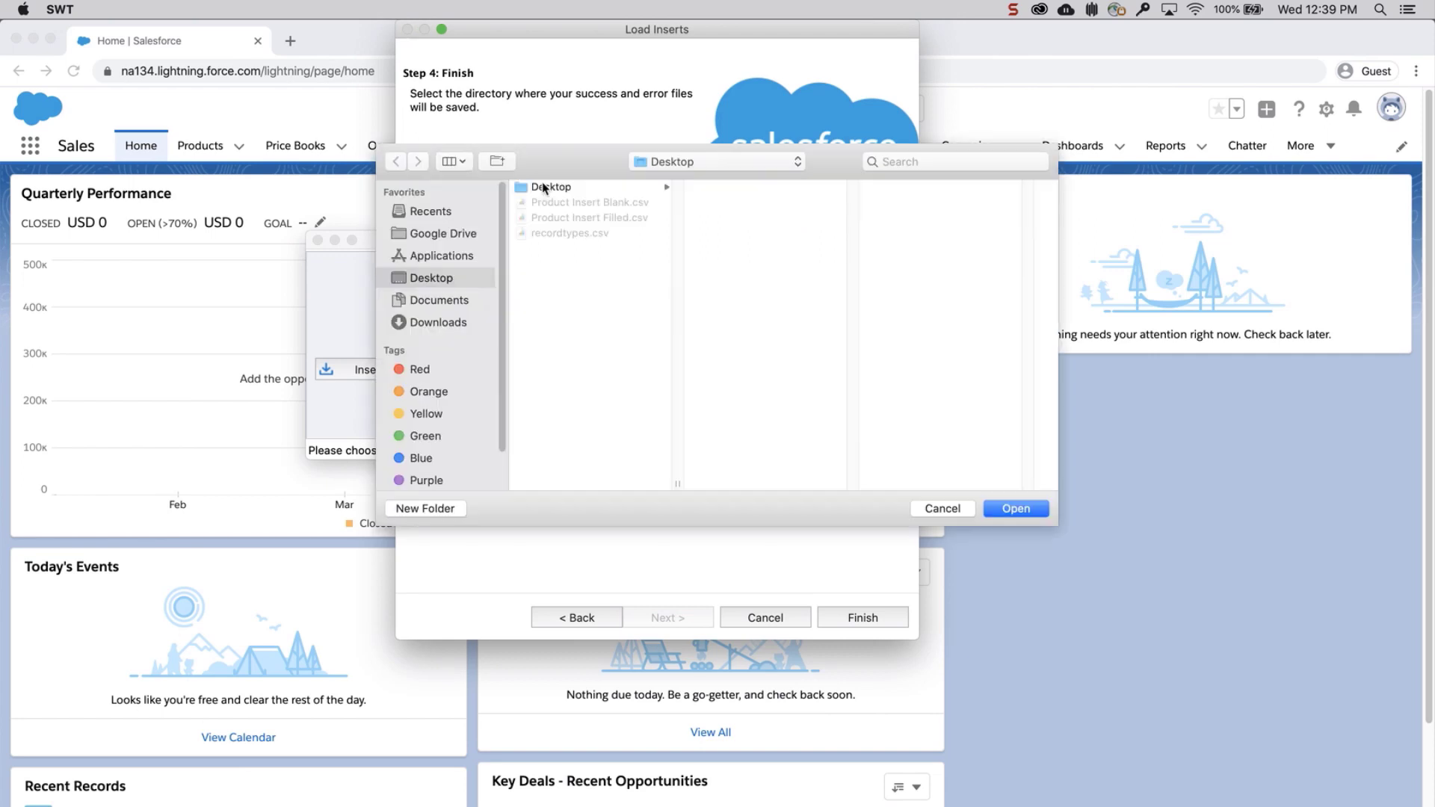
left_click(1013, 508)
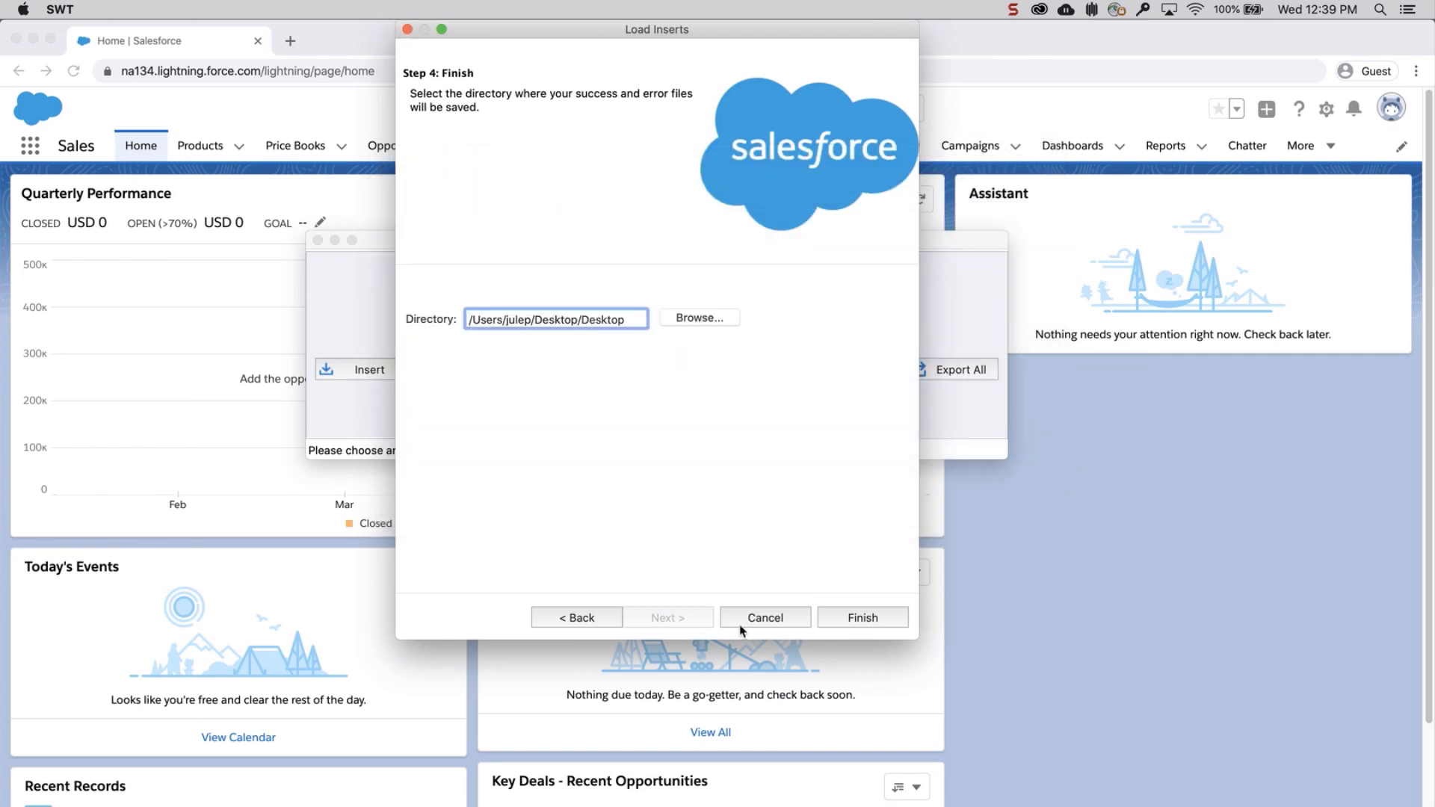
left_click(861, 616)
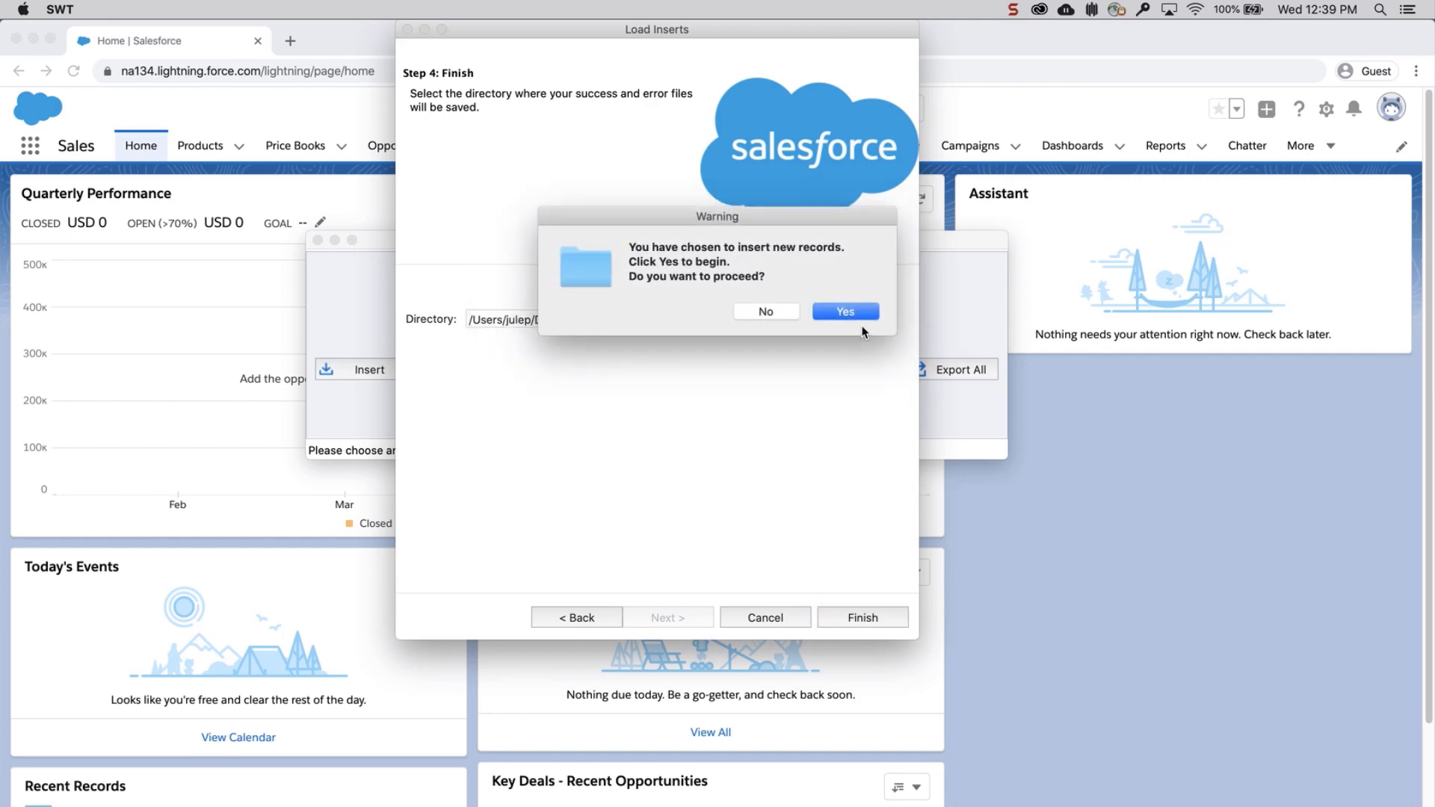
left_click(843, 311)
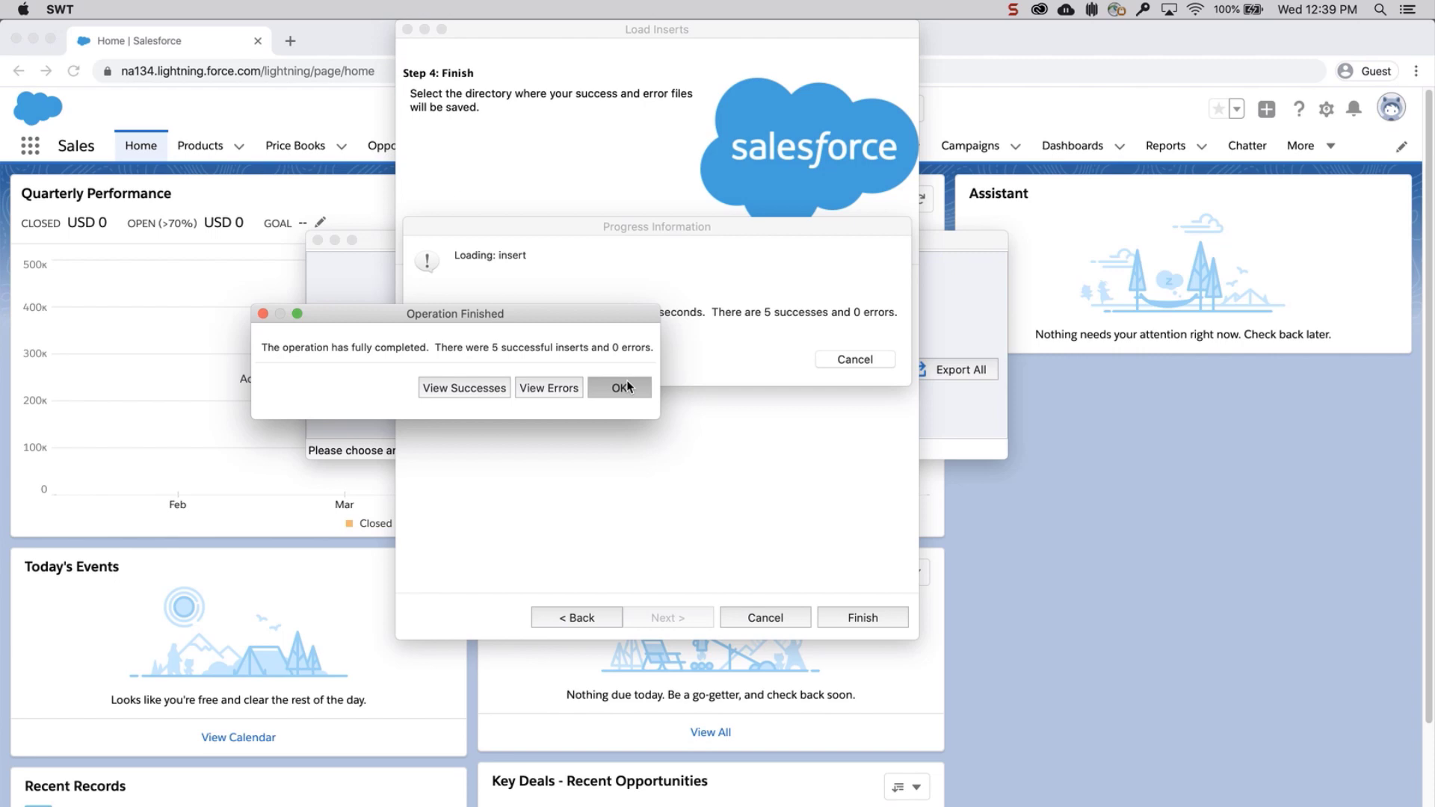
left_click(619, 388)
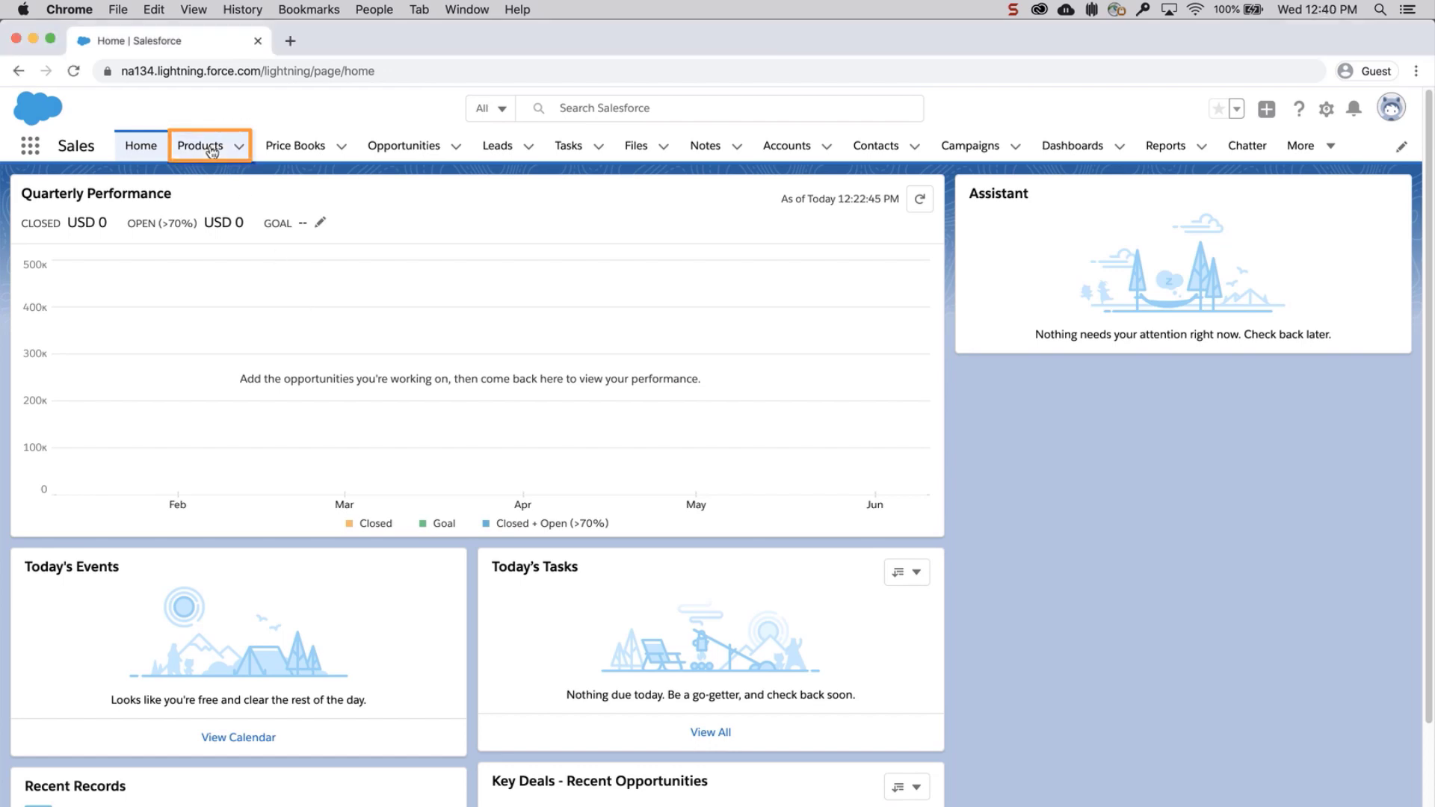
- Show the All Products list view with Product 1 through Product 5
left_click(199, 145)
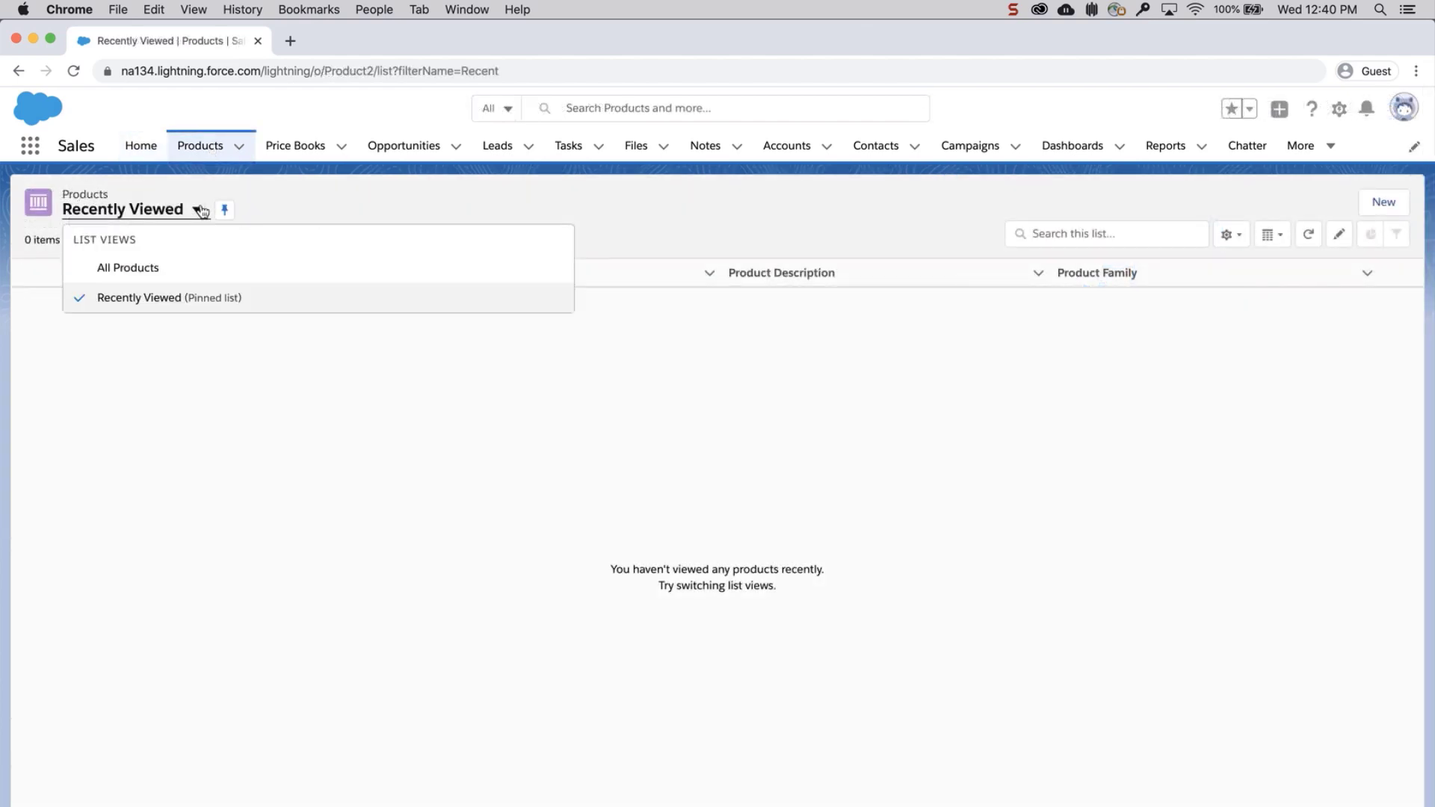
mouse_move(127, 268)
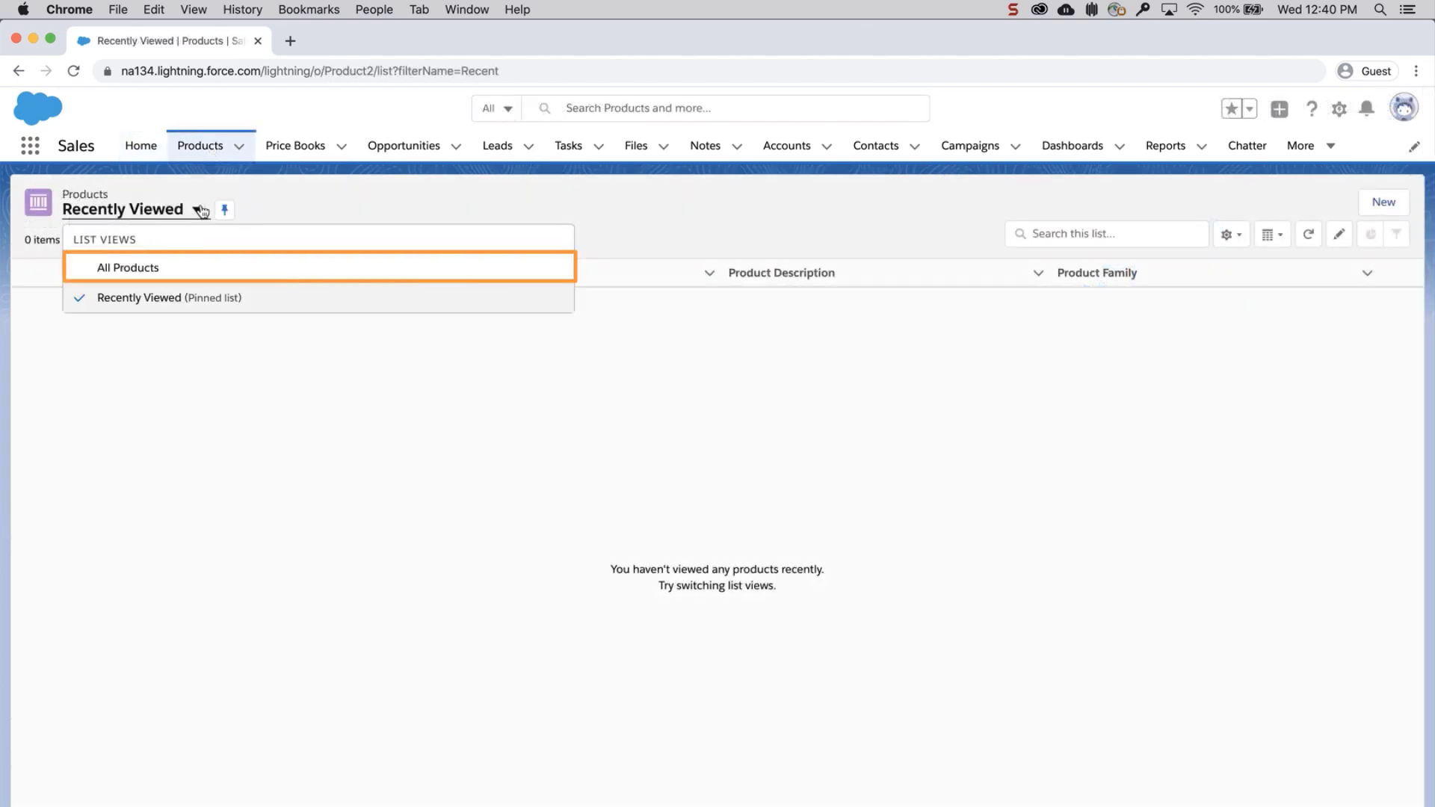
left_click(127, 268)
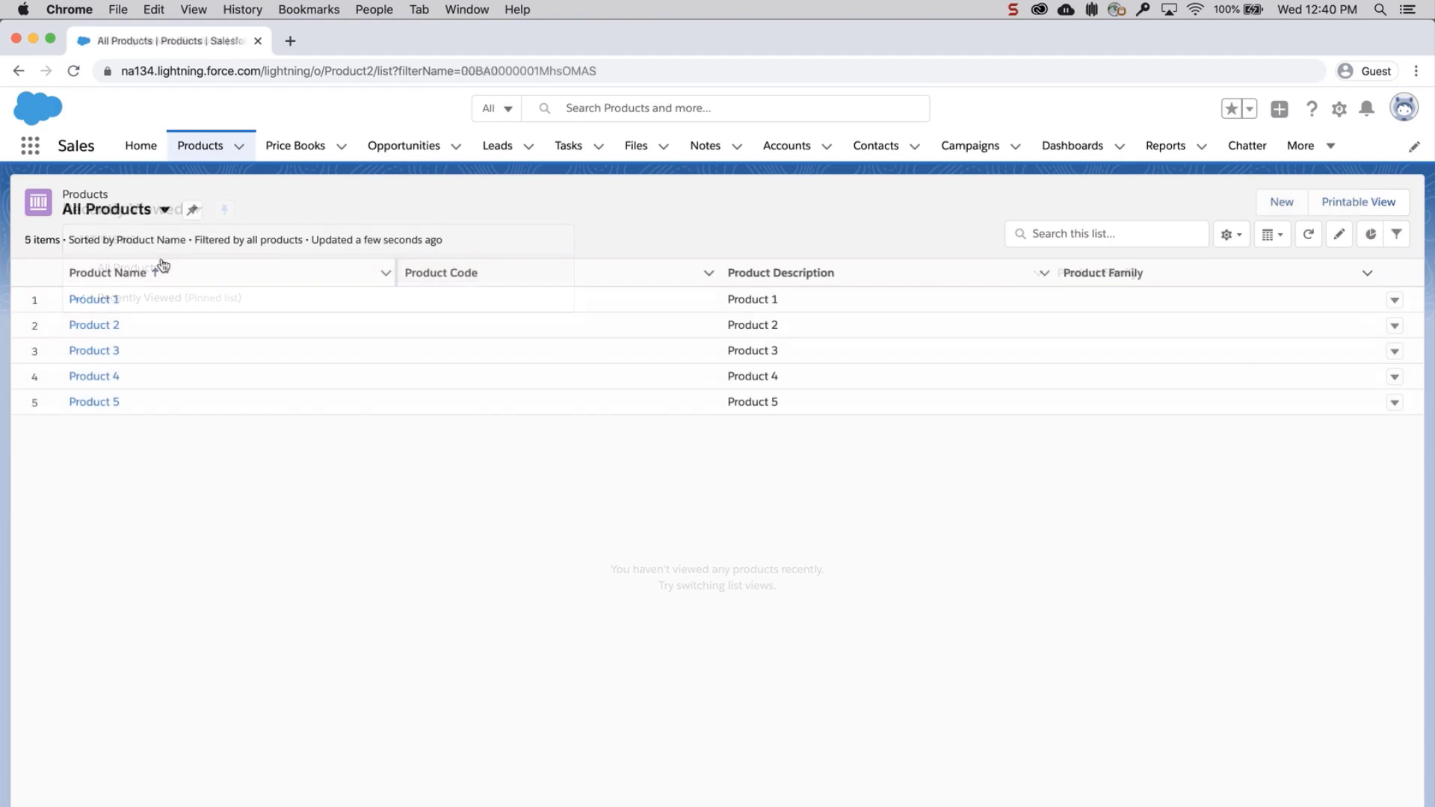